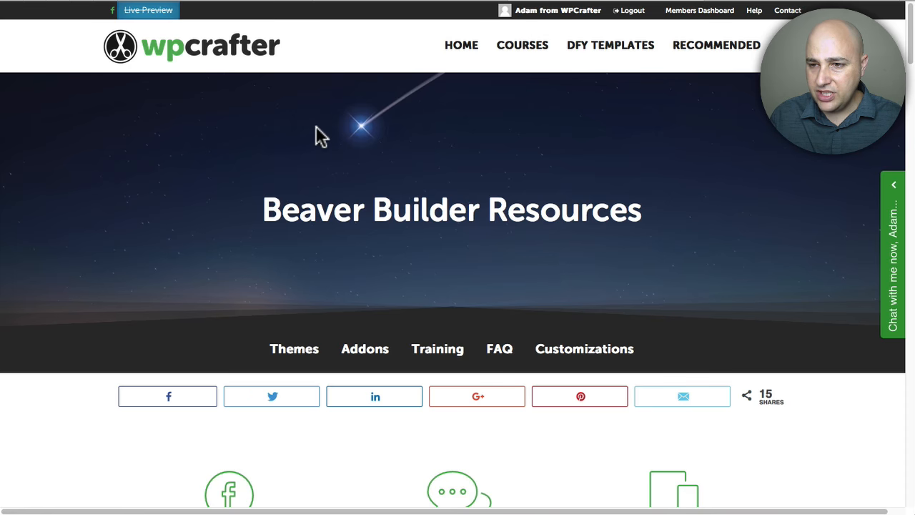
Scroll the Resources page, exit Live Preview and bring up the Add Content module list
scroll("down", 3)
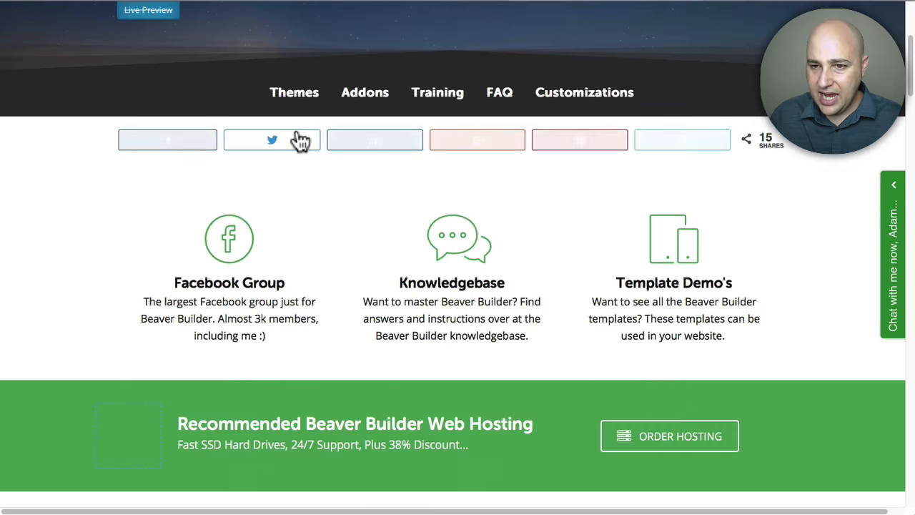
scroll("down", 3)
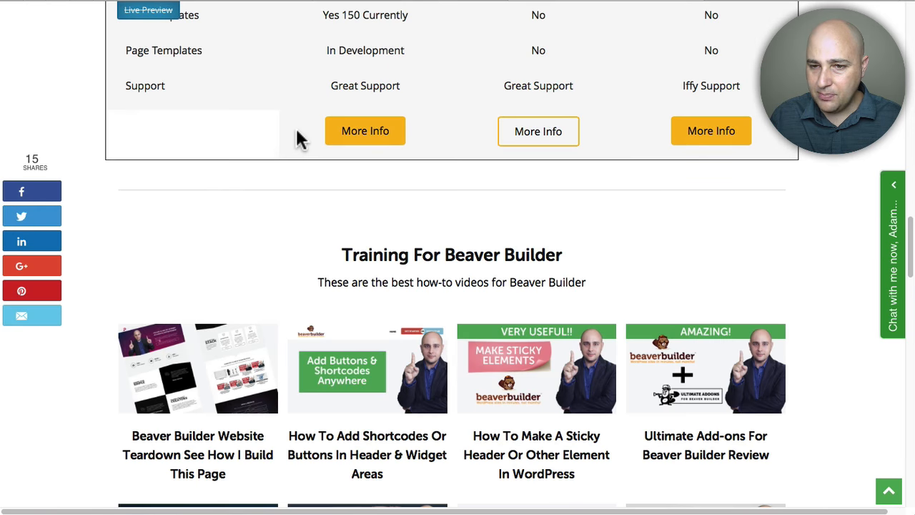
scroll("down", 3)
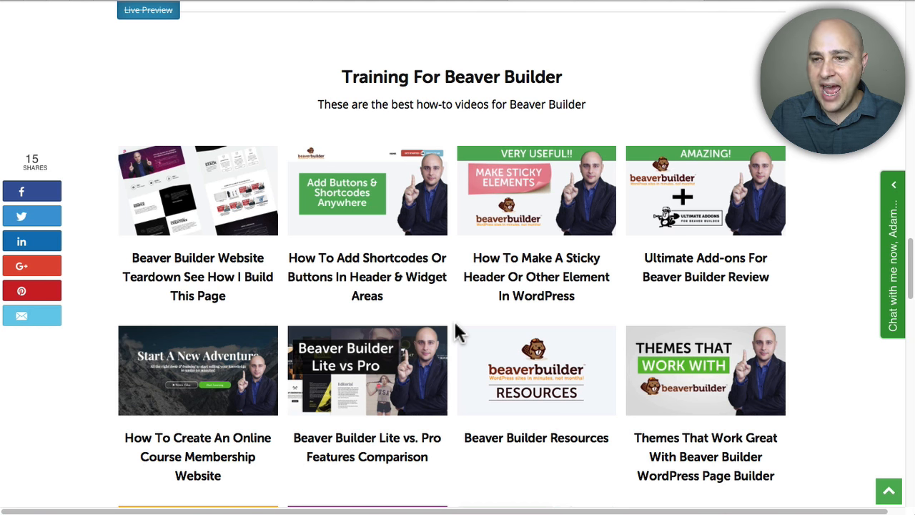
mouse_move(463, 336)
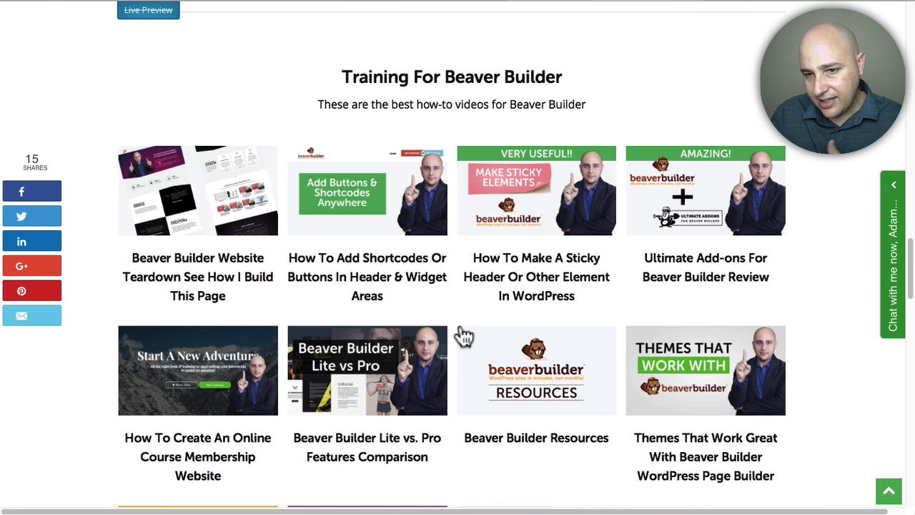
scroll("down", 3)
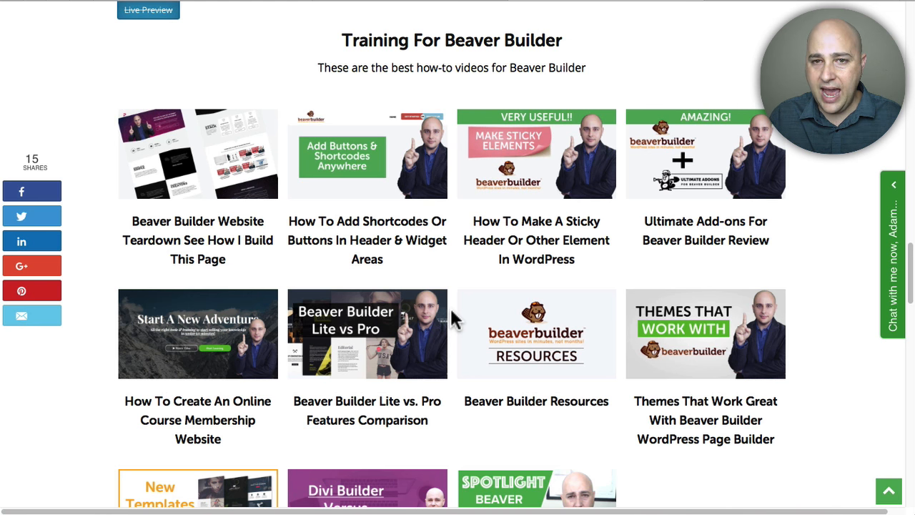
scroll("down", 3)
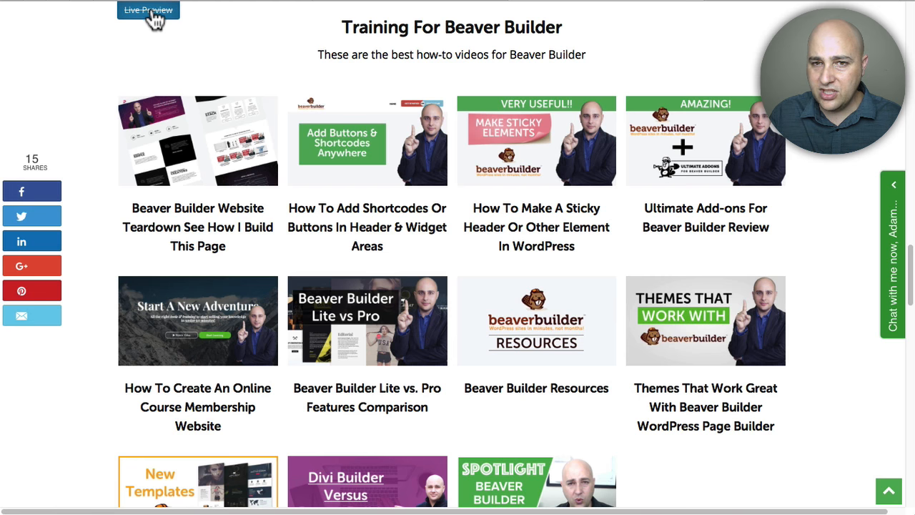
left_click(148, 10)
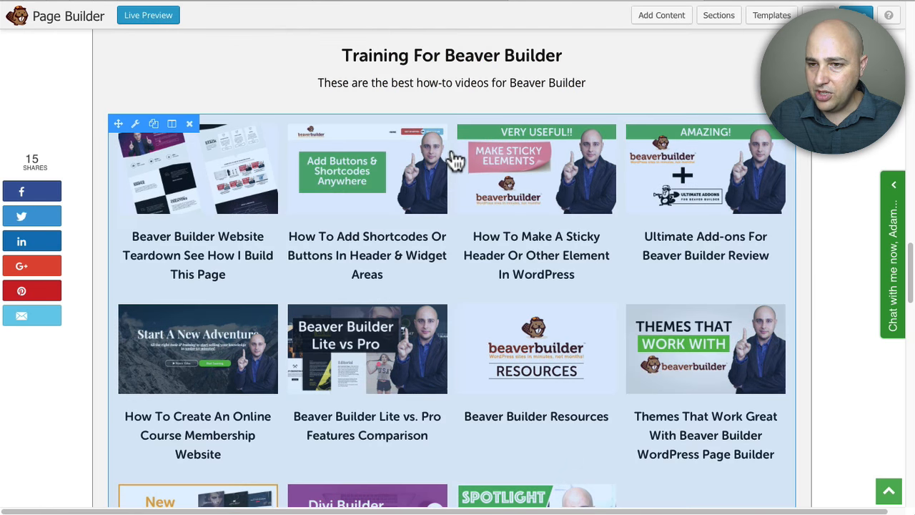
scroll("down", 3)
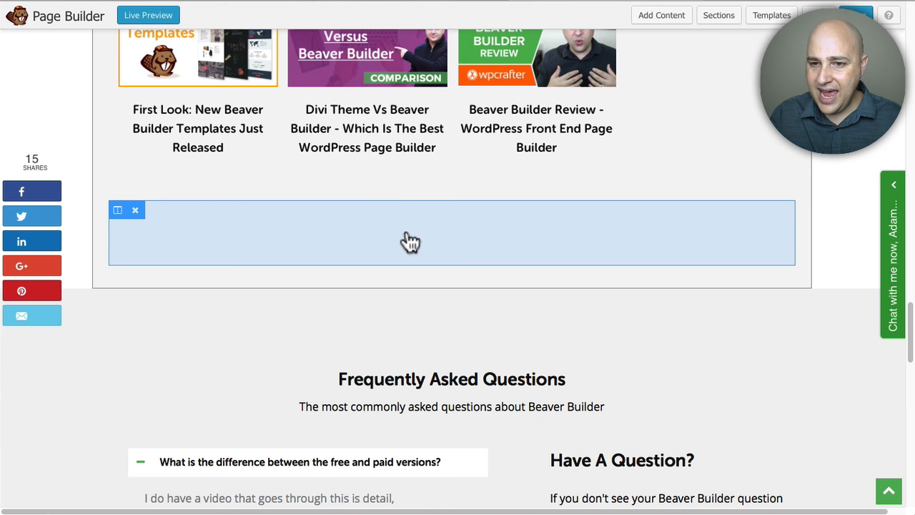
left_click(661, 15)
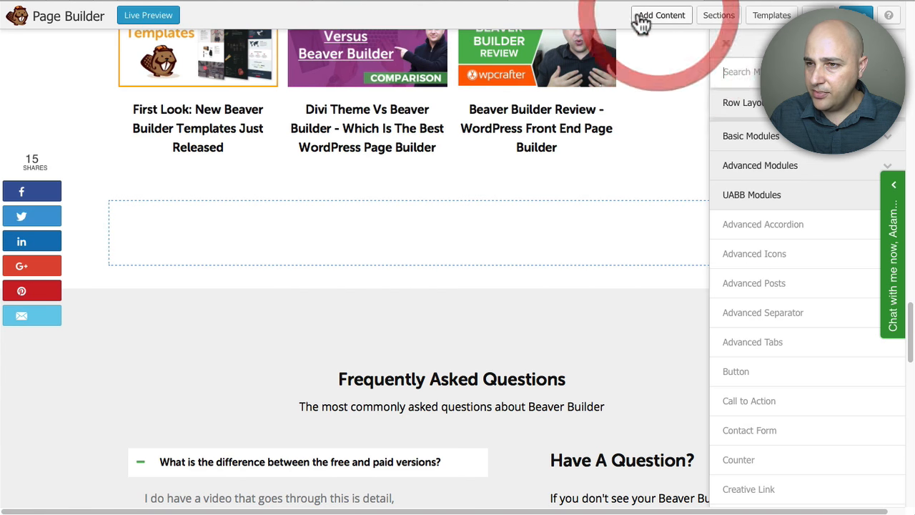
mouse_move(763, 223)
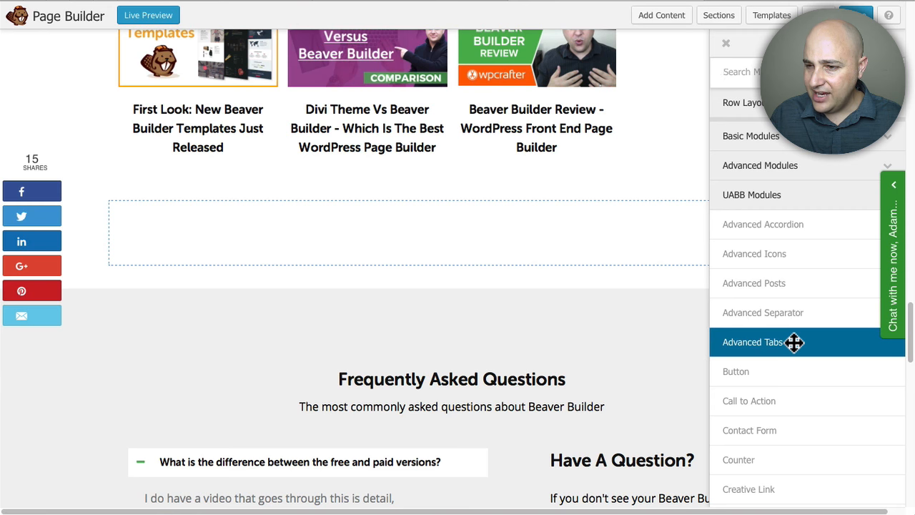
mouse_move(754, 283)
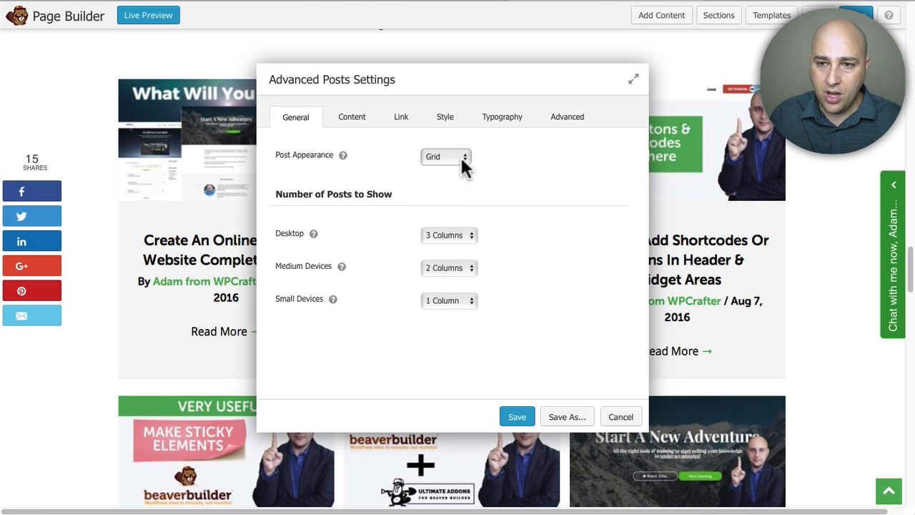
Keep Post Appearance as Grid and list the post types on the Content tab
left_click(446, 157)
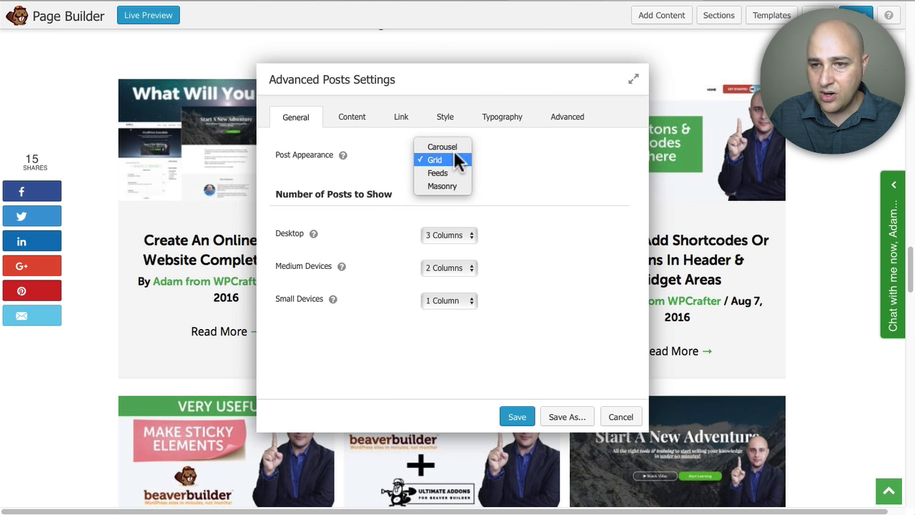
left_click(434, 159)
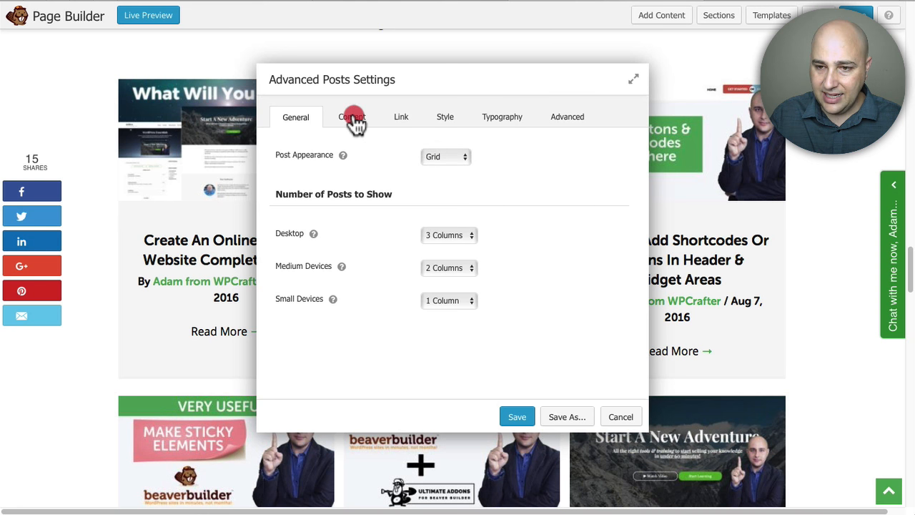
left_click(351, 117)
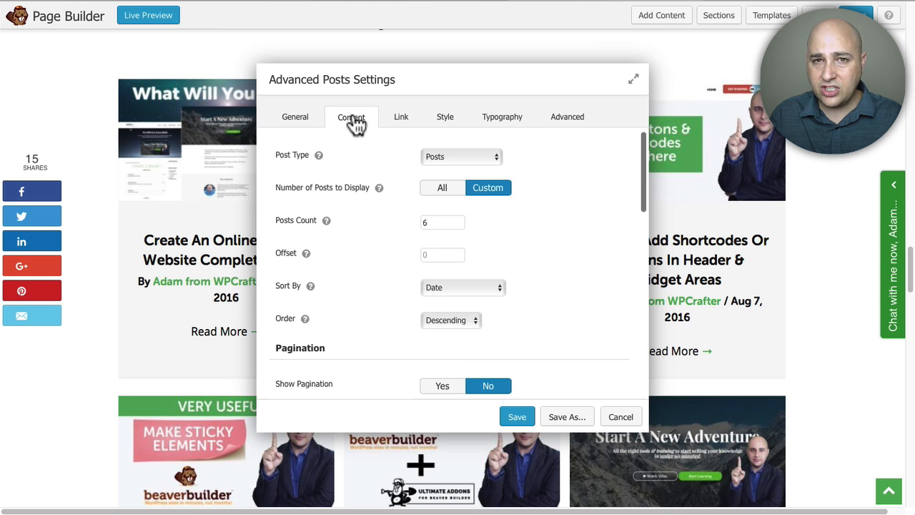
mouse_move(361, 132)
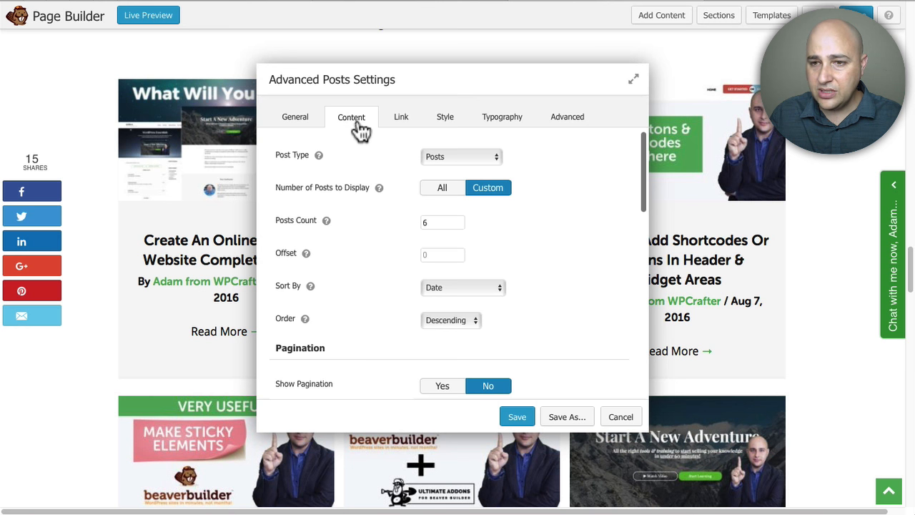
mouse_move(462, 157)
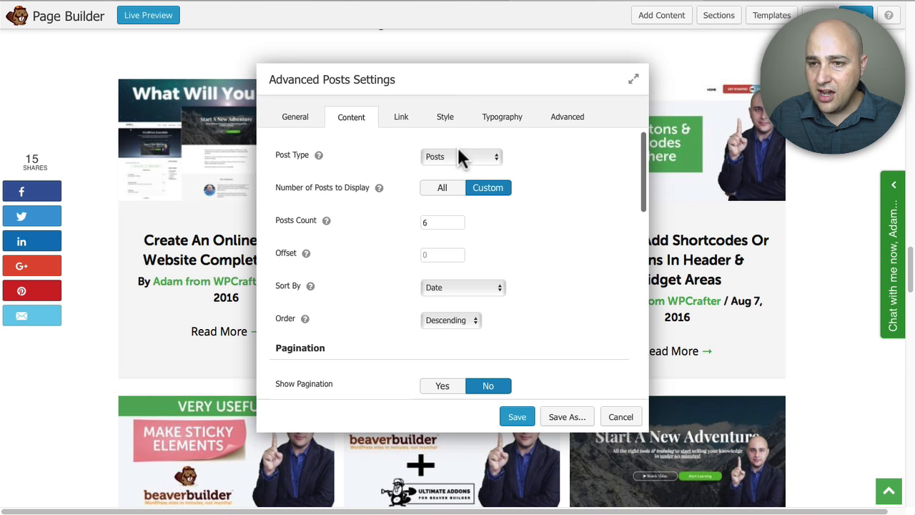
mouse_move(289, 166)
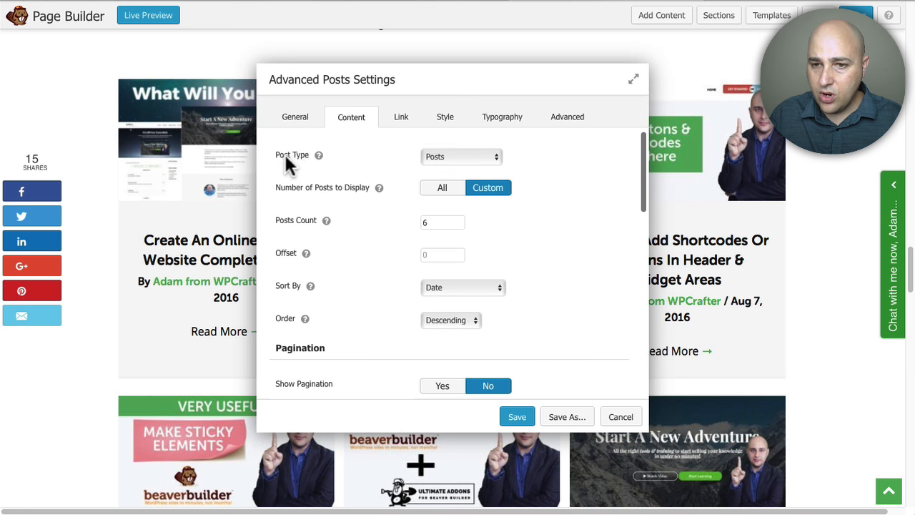
left_click(462, 157)
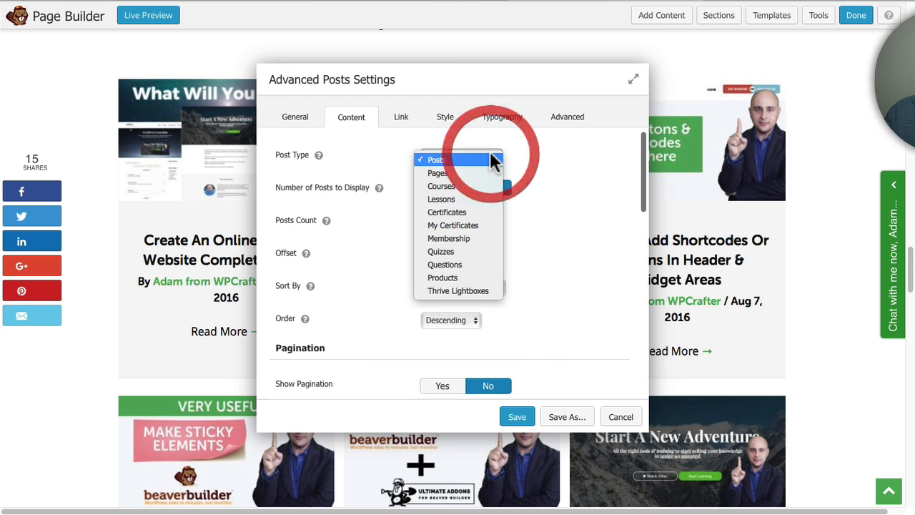
mouse_move(476, 281)
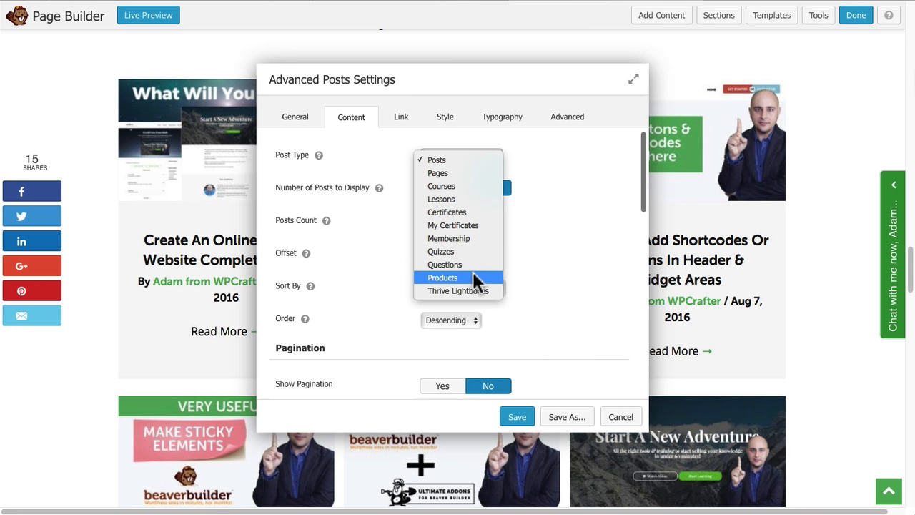
mouse_move(468, 283)
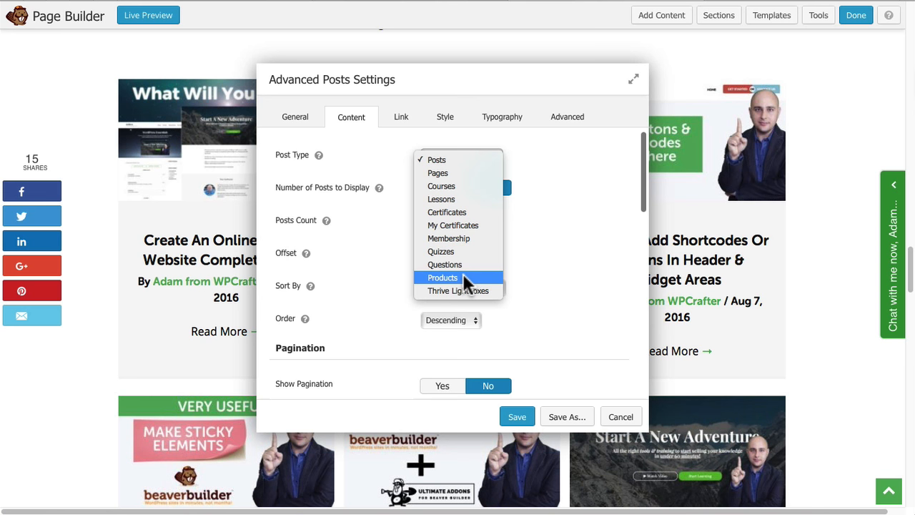
mouse_move(479, 239)
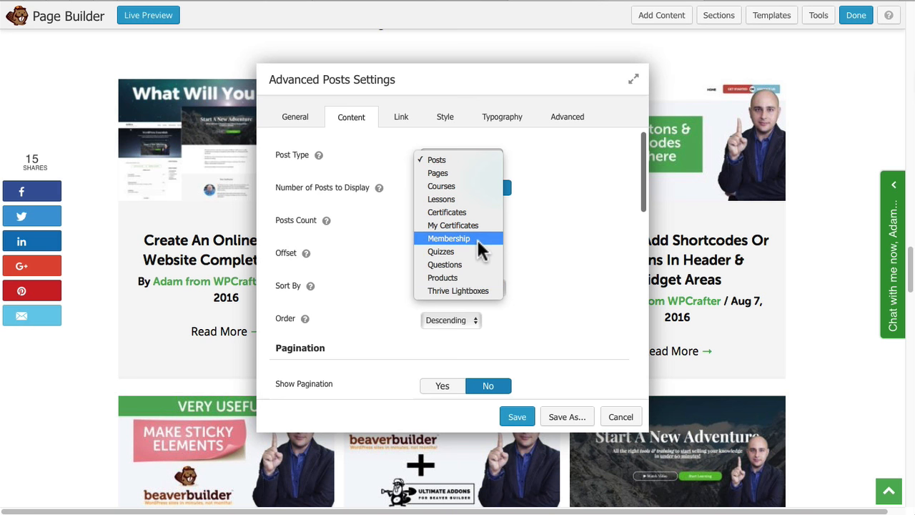
mouse_move(450, 185)
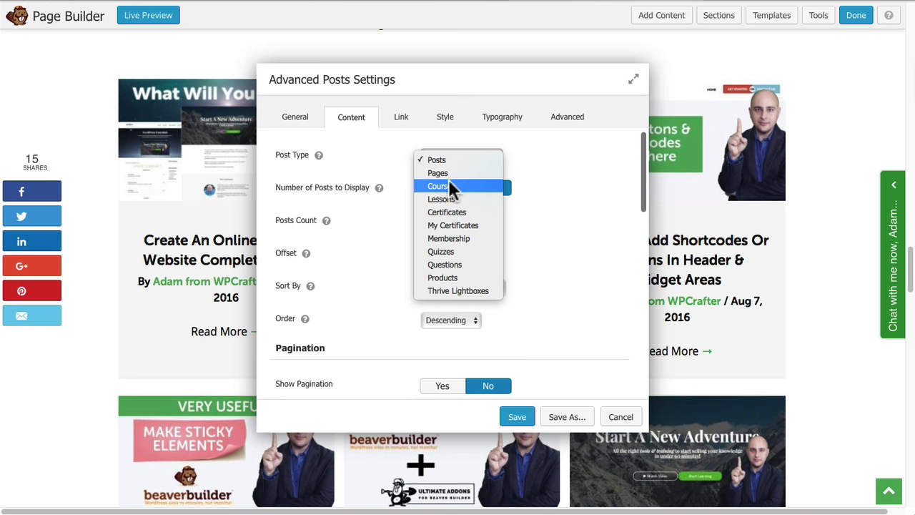
mouse_move(447, 192)
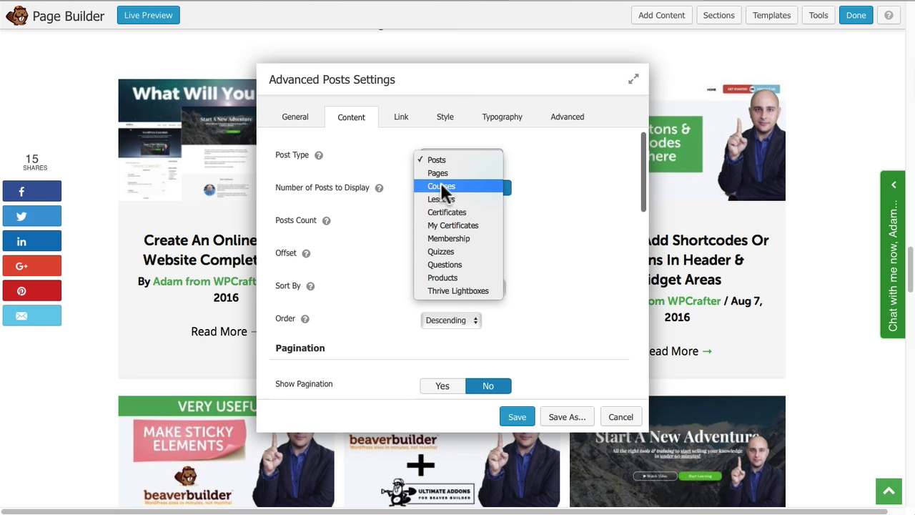
Set Post Type to Courses and Display Meta Information to No
left_click(441, 186)
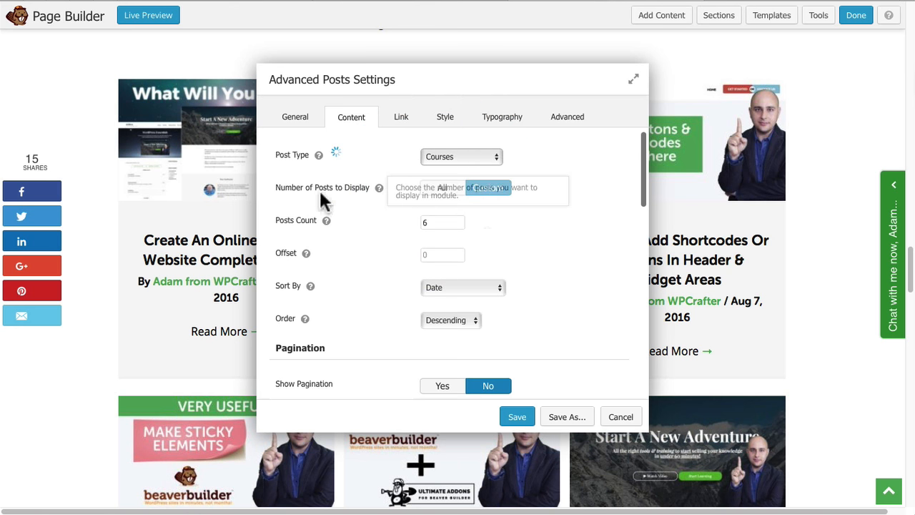
mouse_move(301, 232)
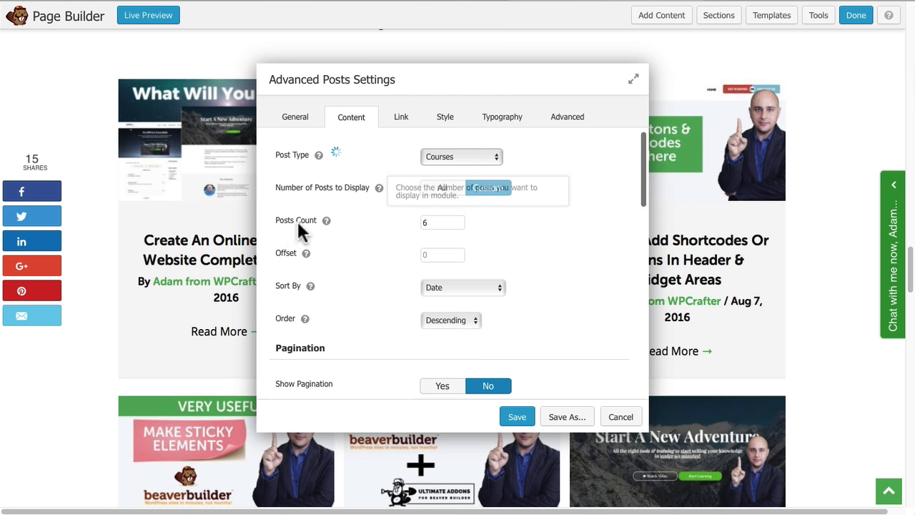
mouse_move(304, 220)
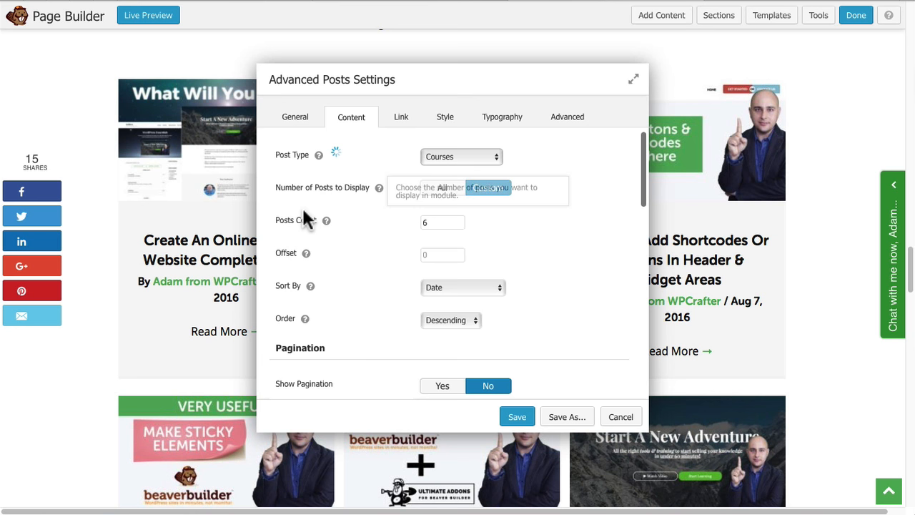
mouse_move(427, 233)
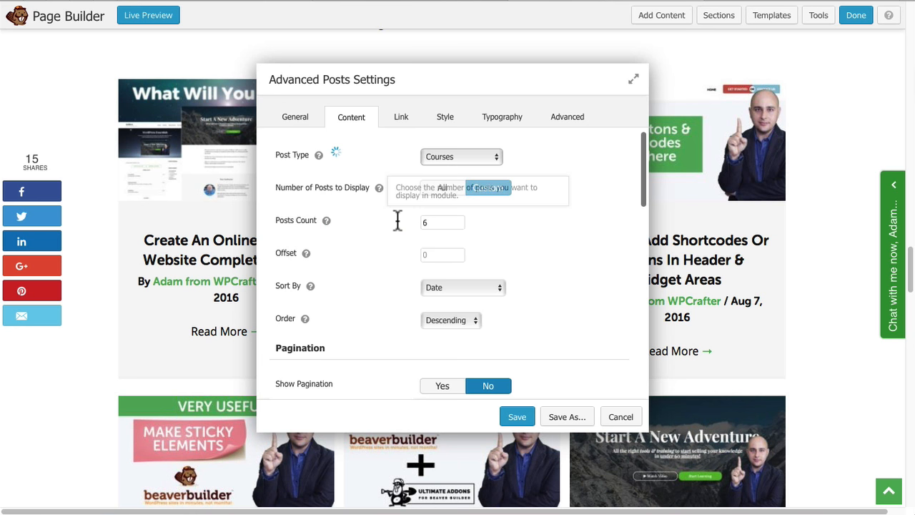
mouse_move(551, 234)
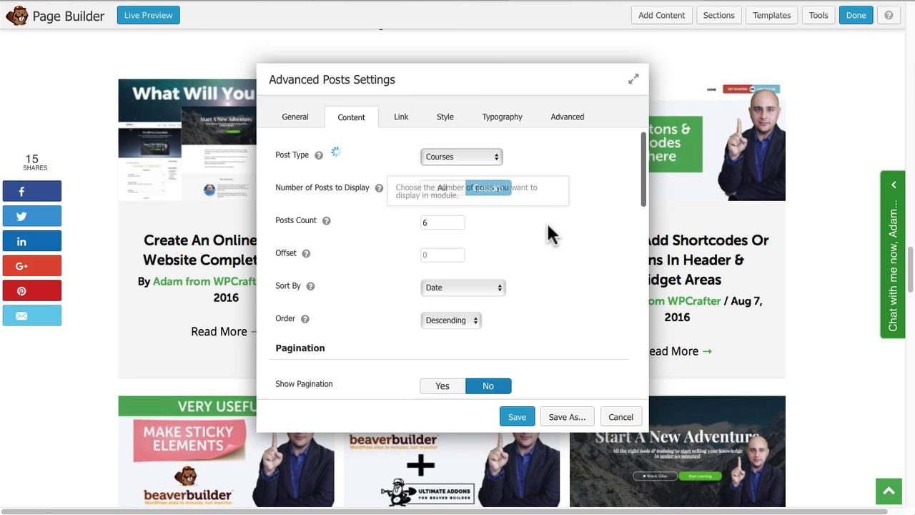
mouse_move(450, 227)
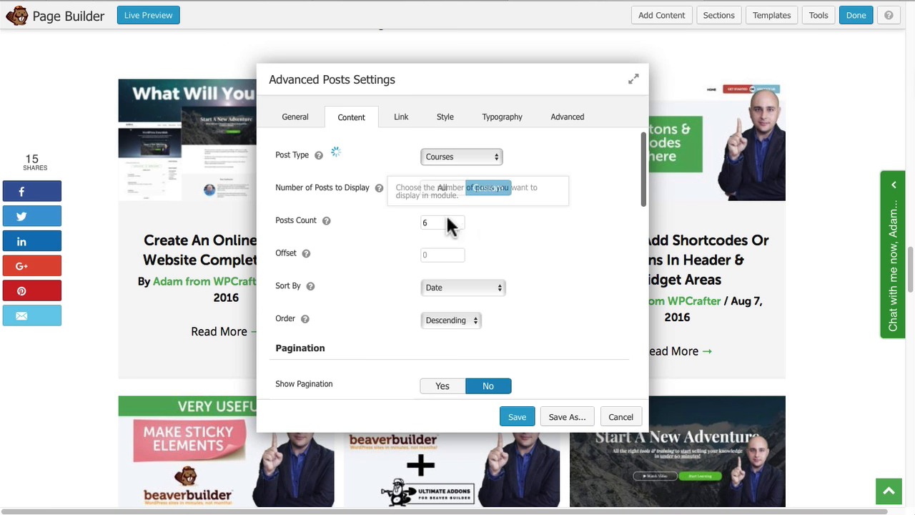
mouse_move(398, 239)
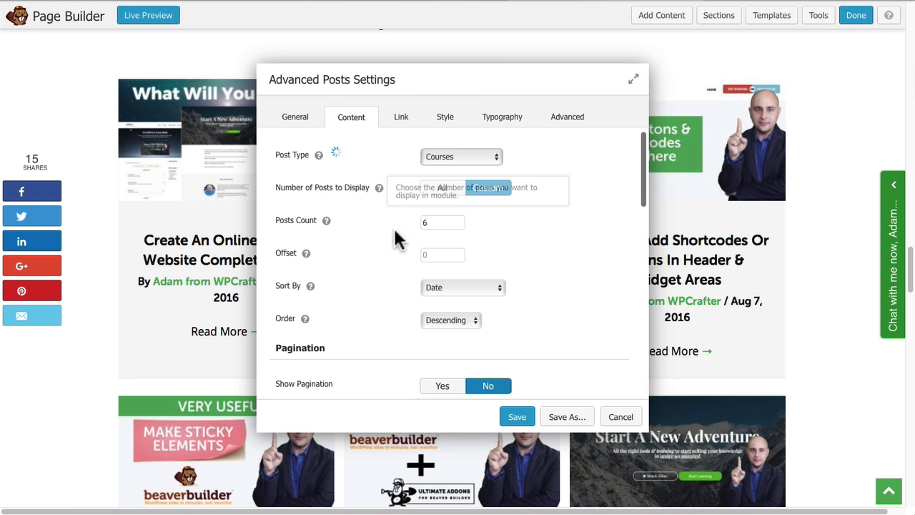
mouse_move(351, 254)
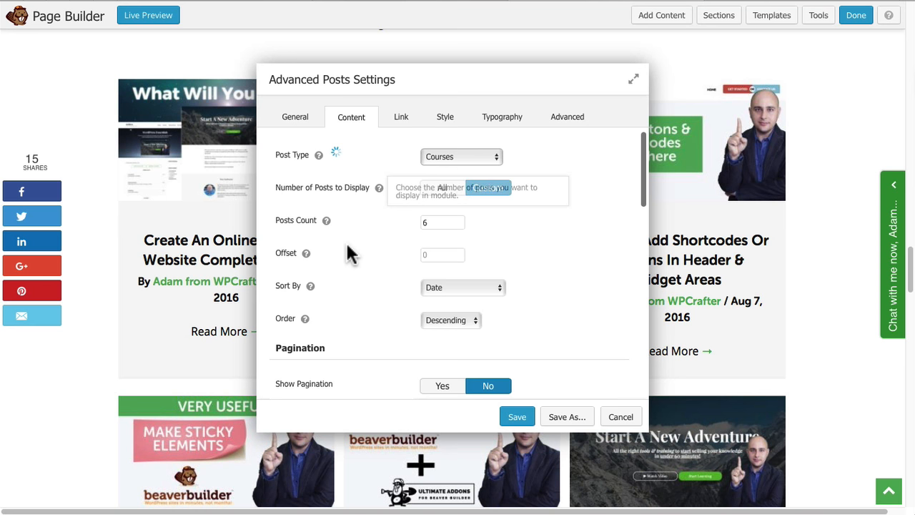
scroll("down", 3)
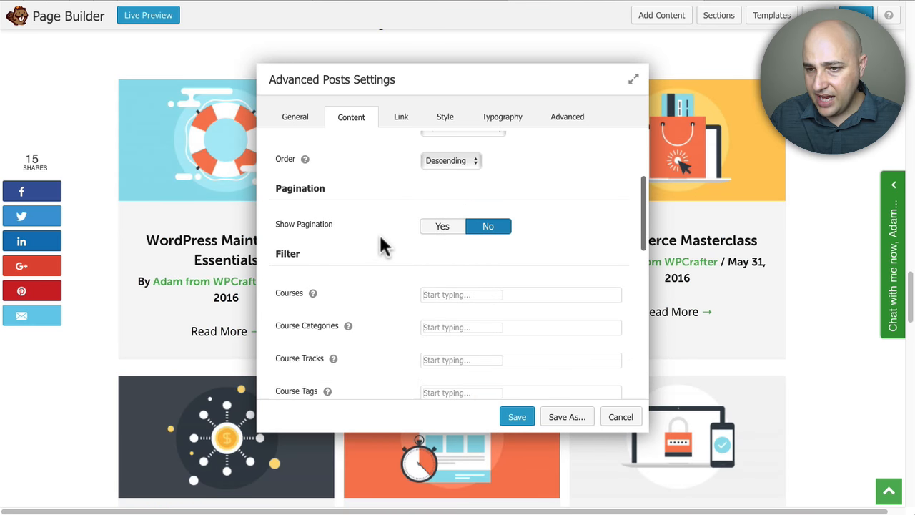
scroll("down", 3)
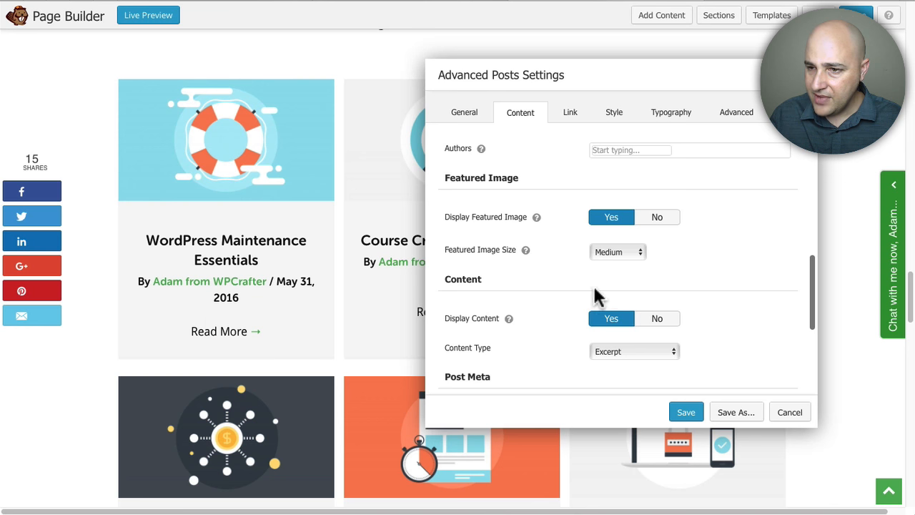
scroll("down", 3)
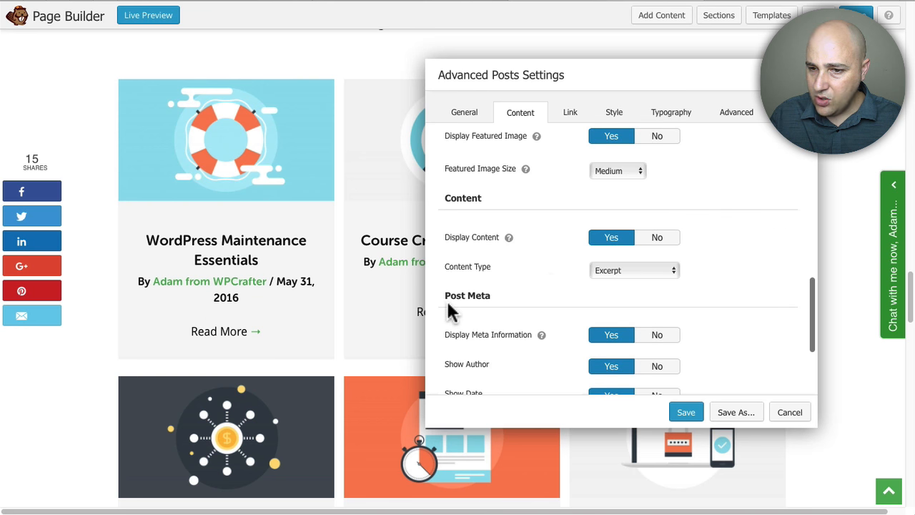
mouse_move(540, 335)
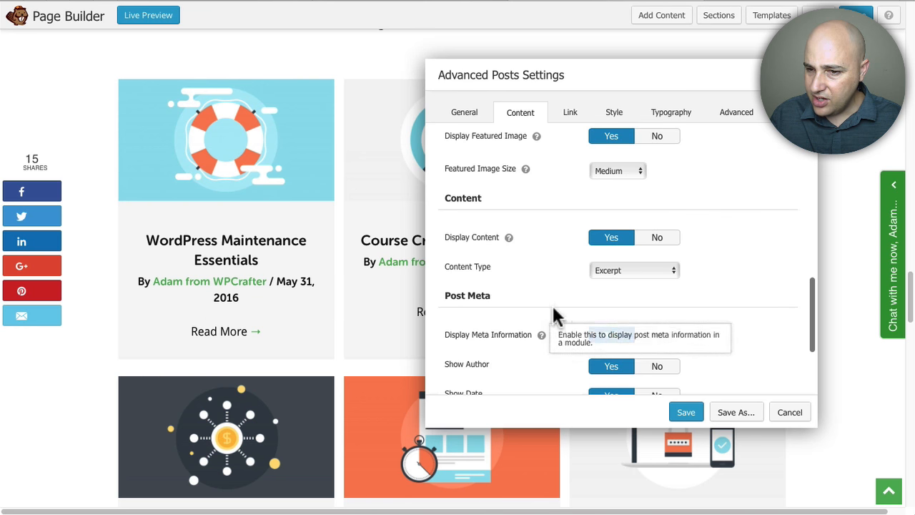
left_click(657, 366)
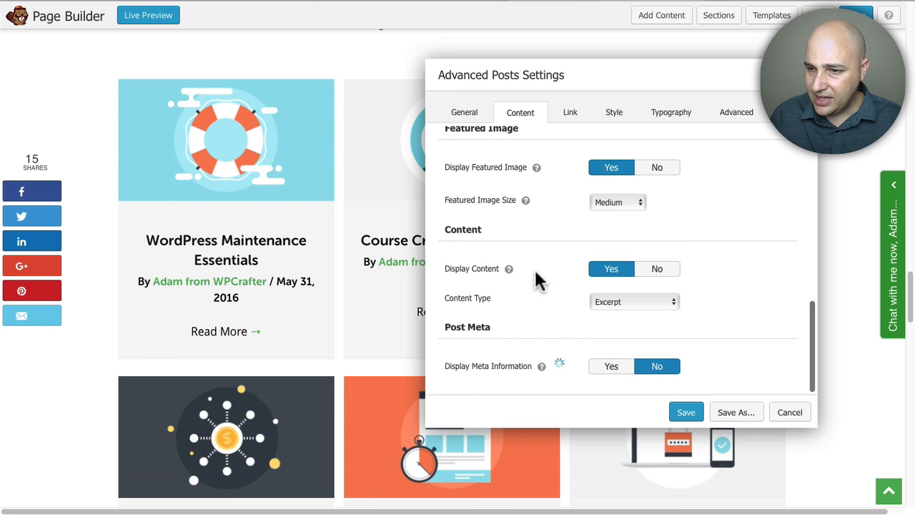
mouse_move(565, 311)
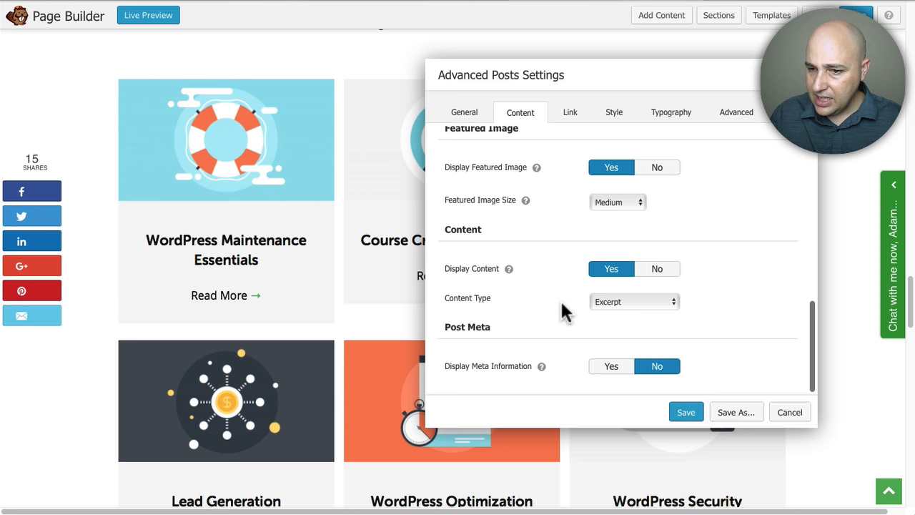
mouse_move(579, 323)
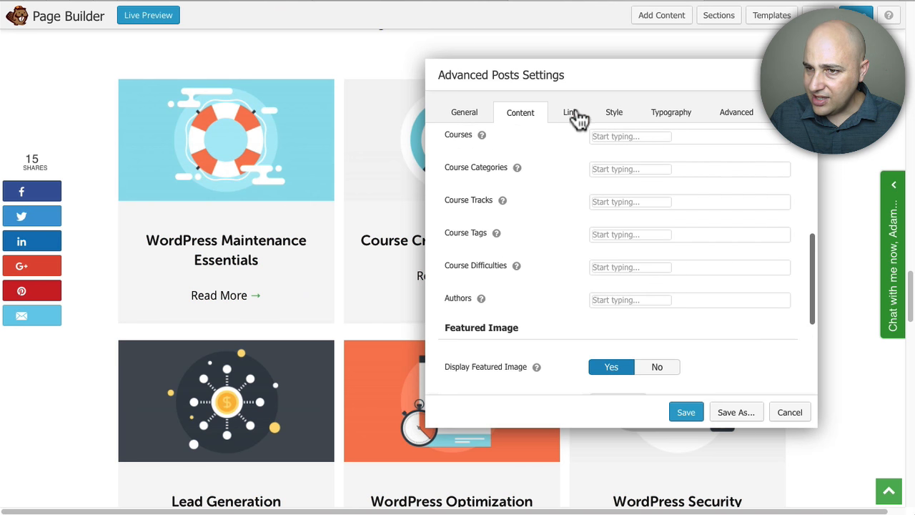
Set Call to Action Type to None, bottom content padding 15, and a new content background color
left_click(569, 112)
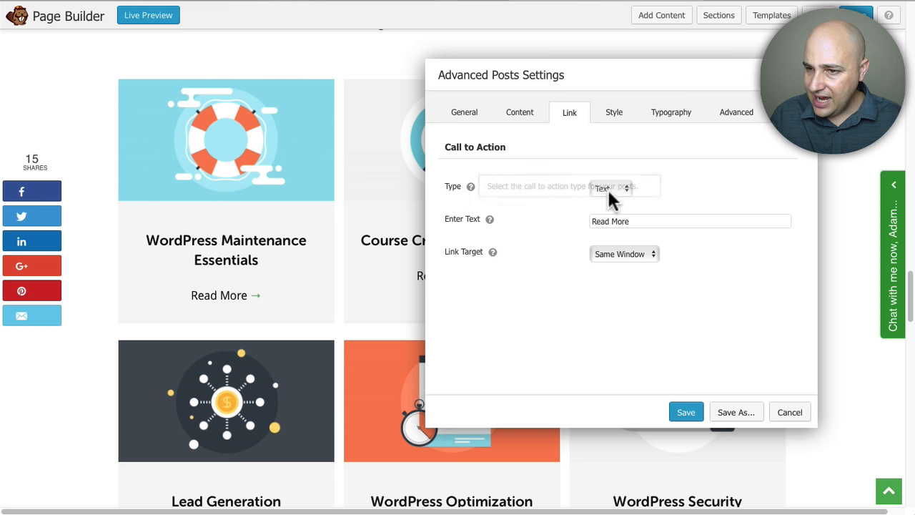
left_click(611, 188)
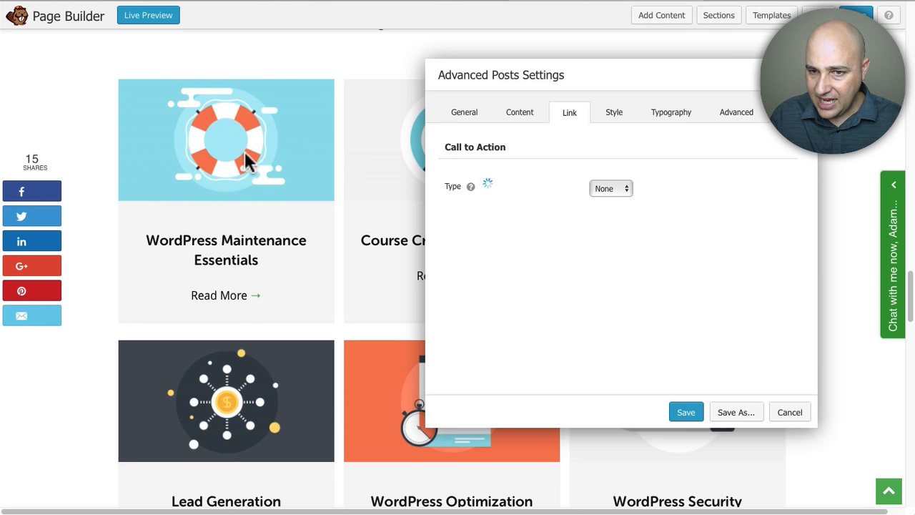
mouse_move(226, 246)
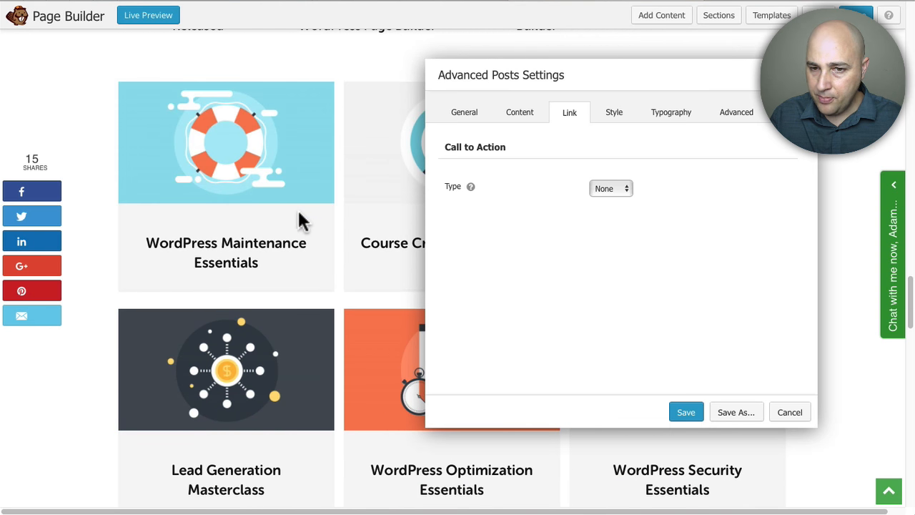
mouse_move(248, 231)
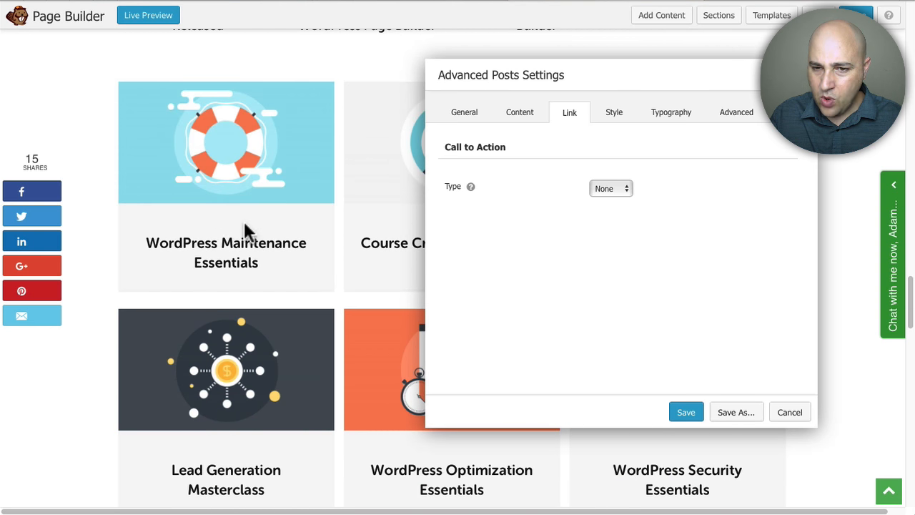
left_click(613, 112)
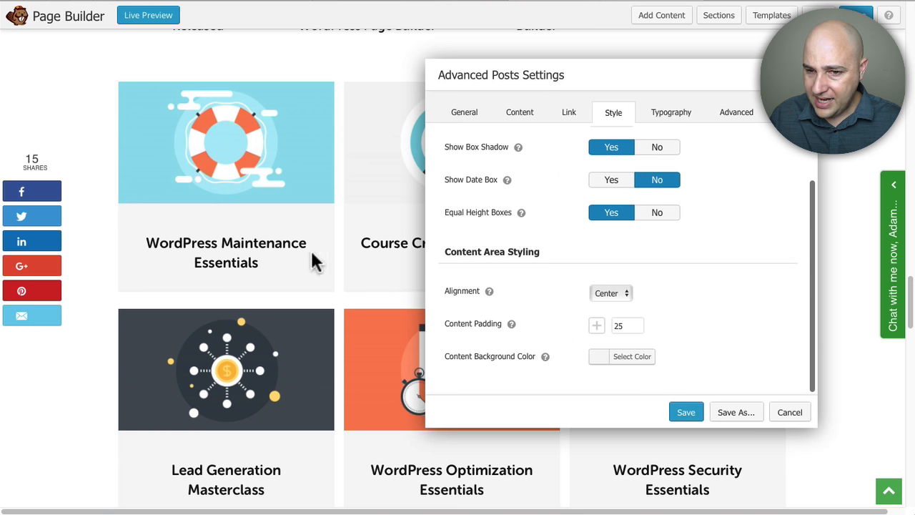
mouse_move(562, 332)
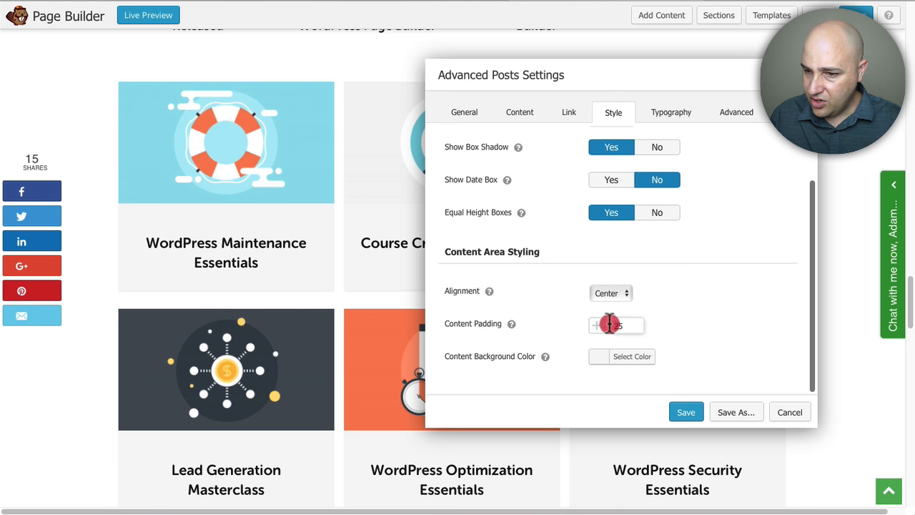
left_click(597, 325)
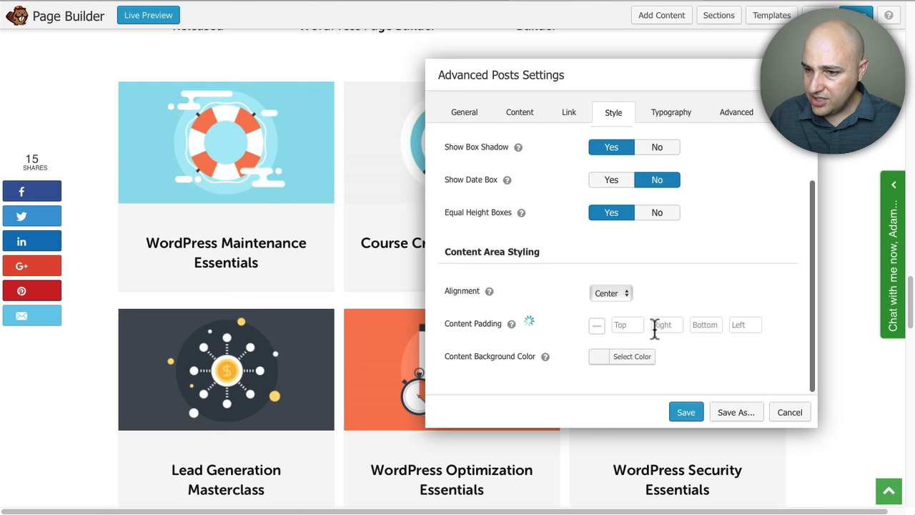
mouse_move(758, 341)
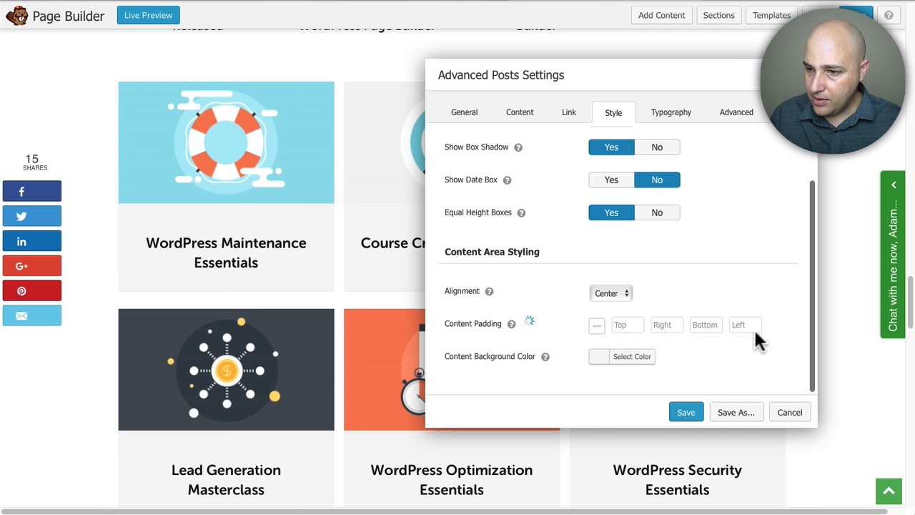
mouse_move(529, 243)
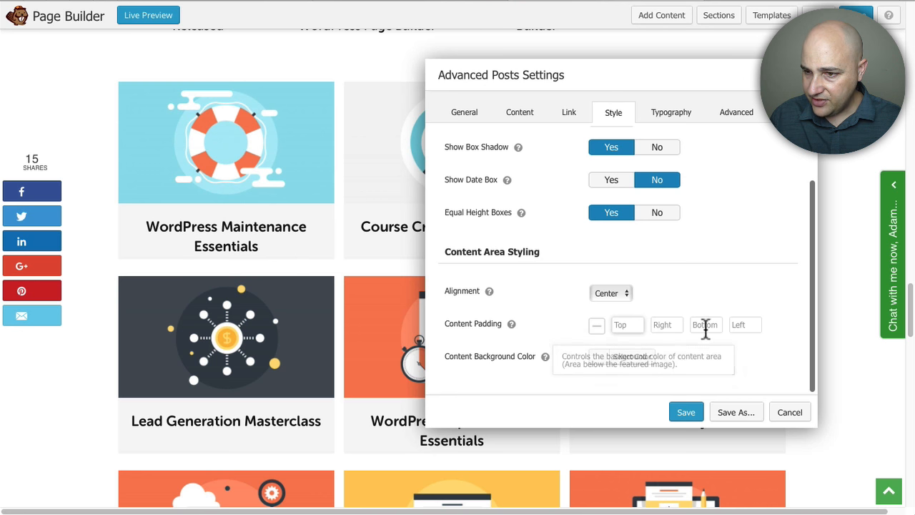
type("15")
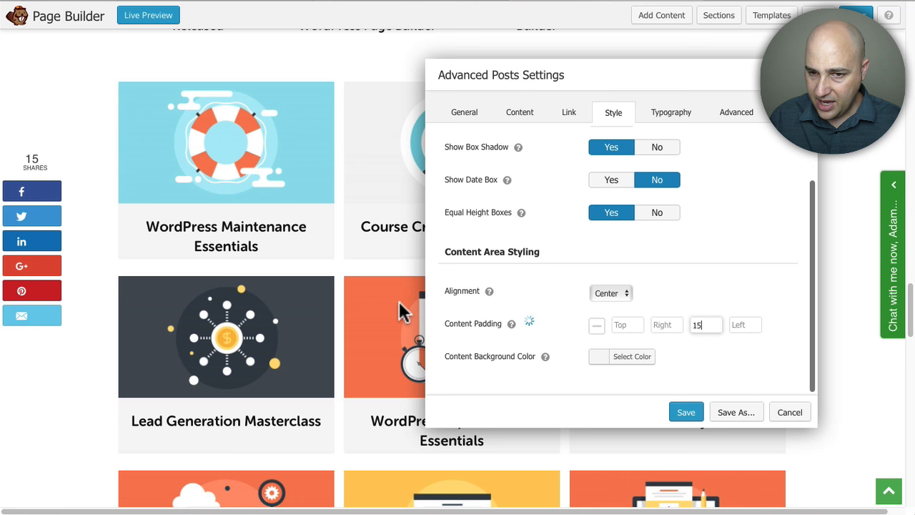
mouse_move(233, 261)
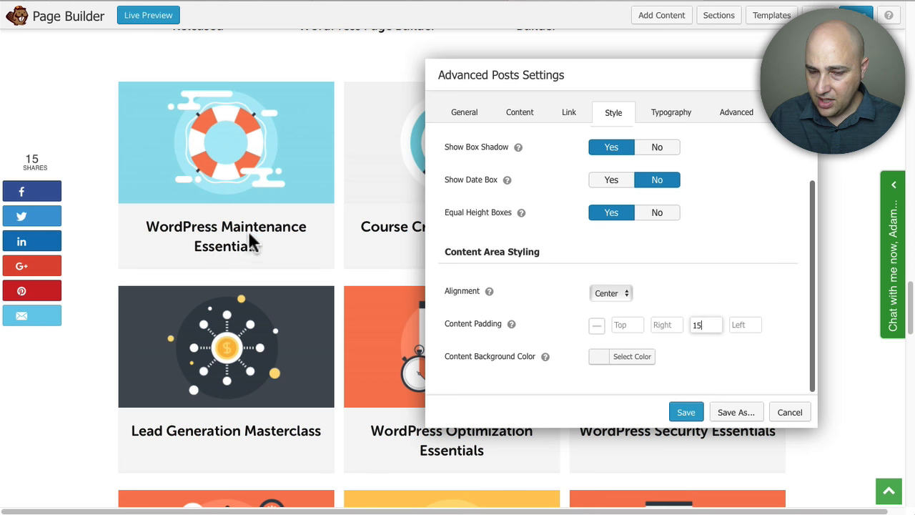
mouse_move(239, 243)
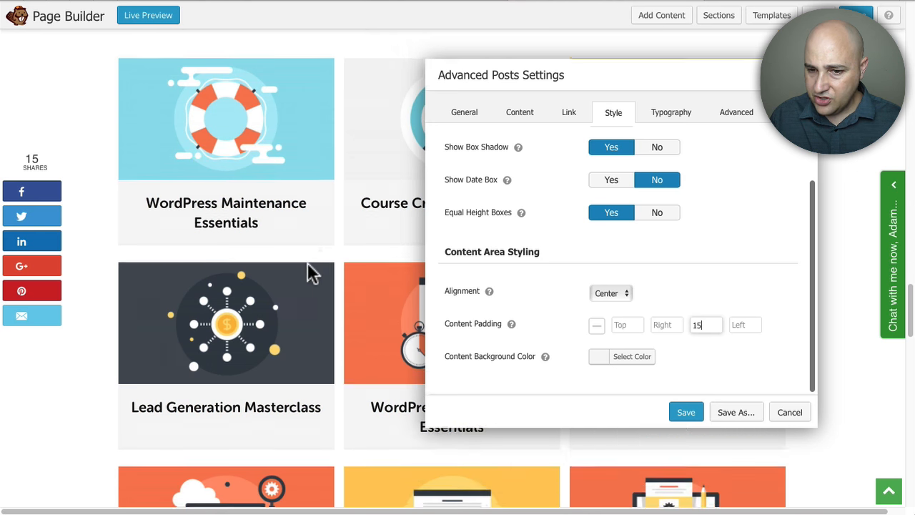
scroll("down", 3)
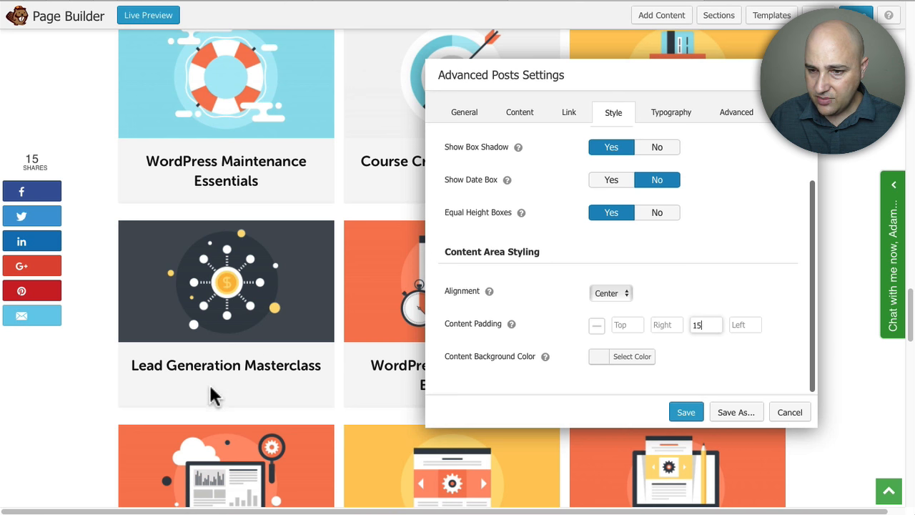
mouse_move(504, 364)
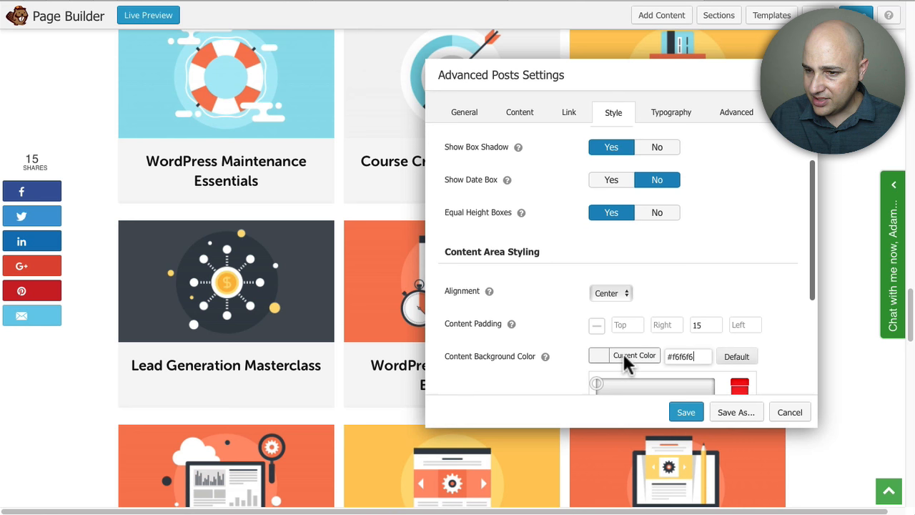
left_click(686, 356)
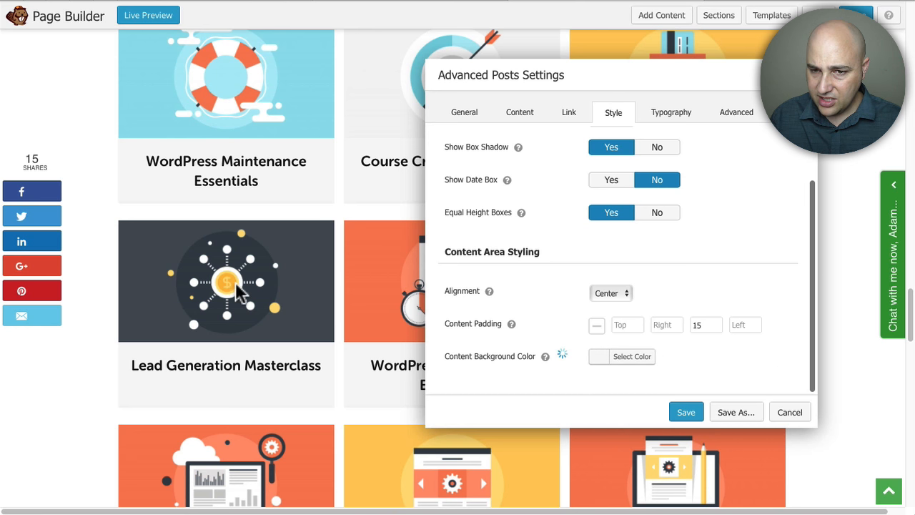
mouse_move(279, 340)
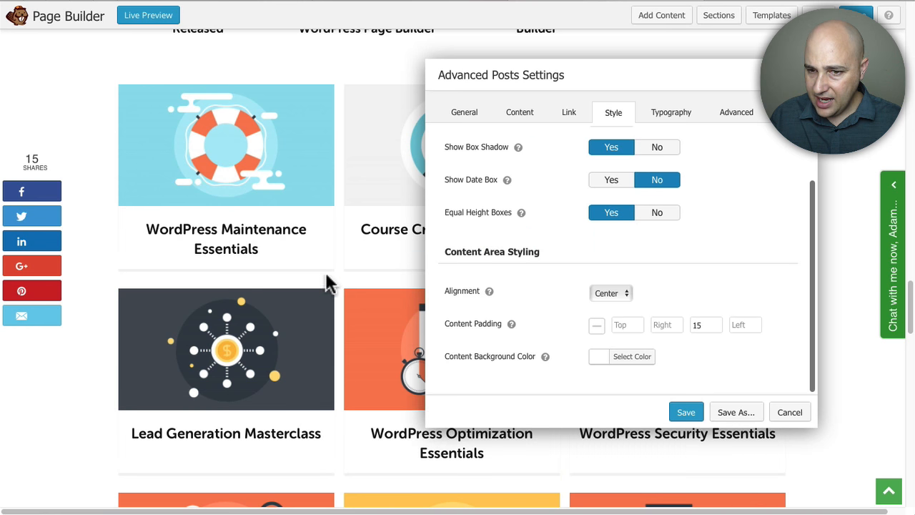
mouse_move(307, 279)
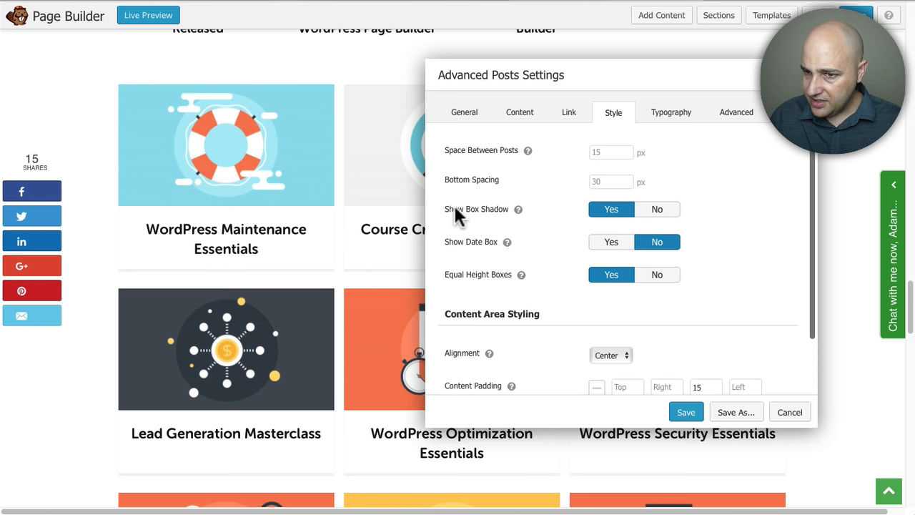
mouse_move(518, 209)
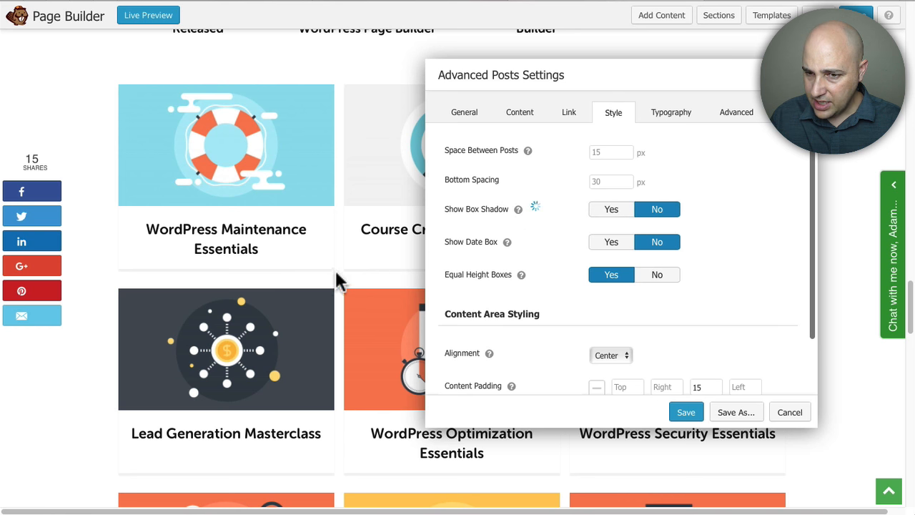
mouse_move(250, 283)
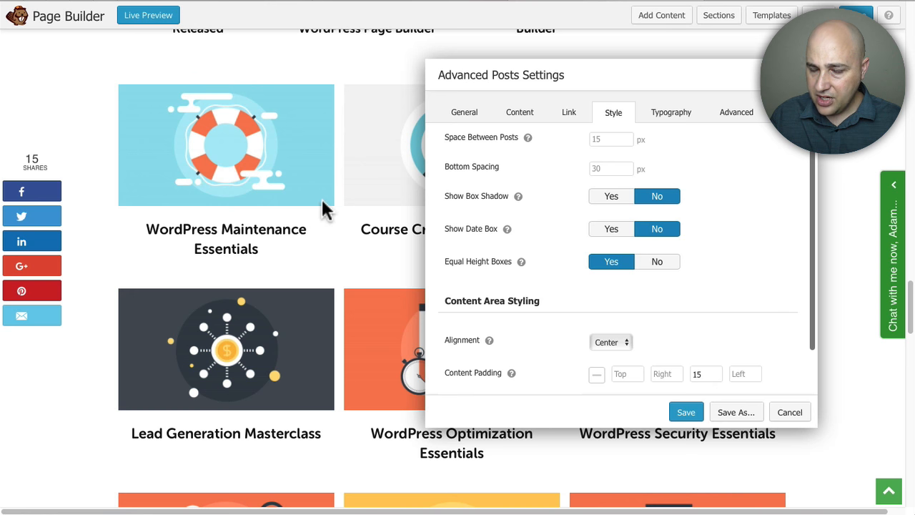
mouse_move(517, 196)
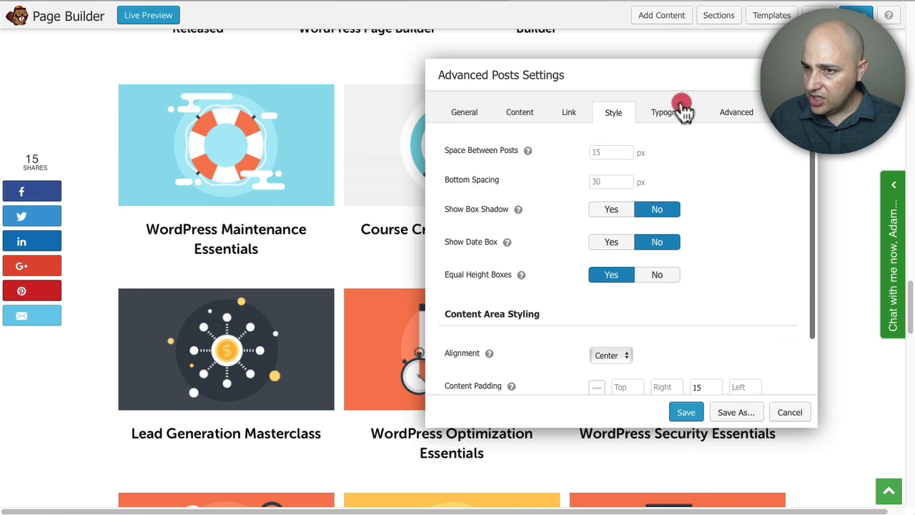
Look through the Typography and Advanced settings, then return to the General tab
left_click(670, 111)
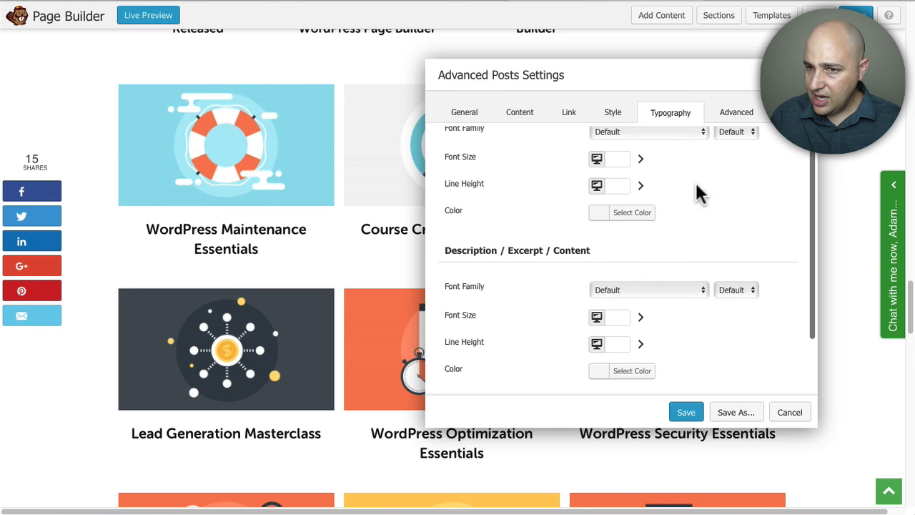
left_click(736, 112)
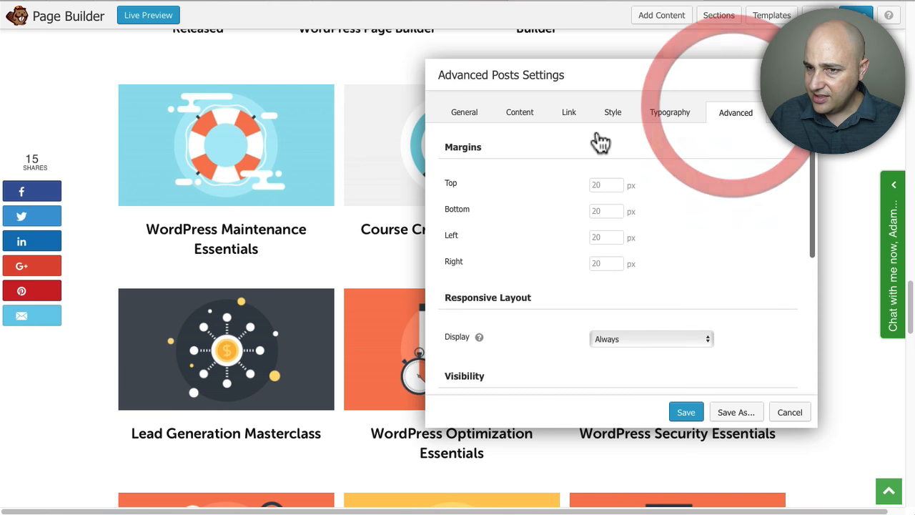
scroll("down", 3)
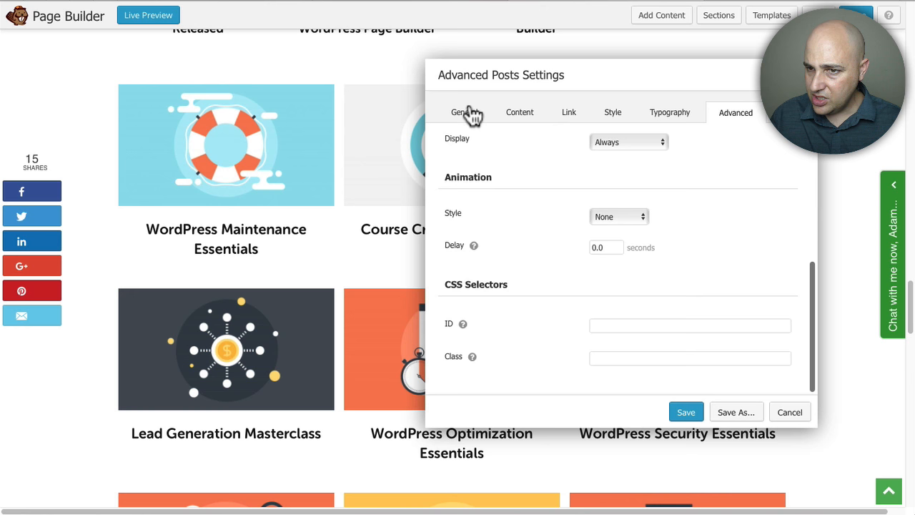
left_click(466, 112)
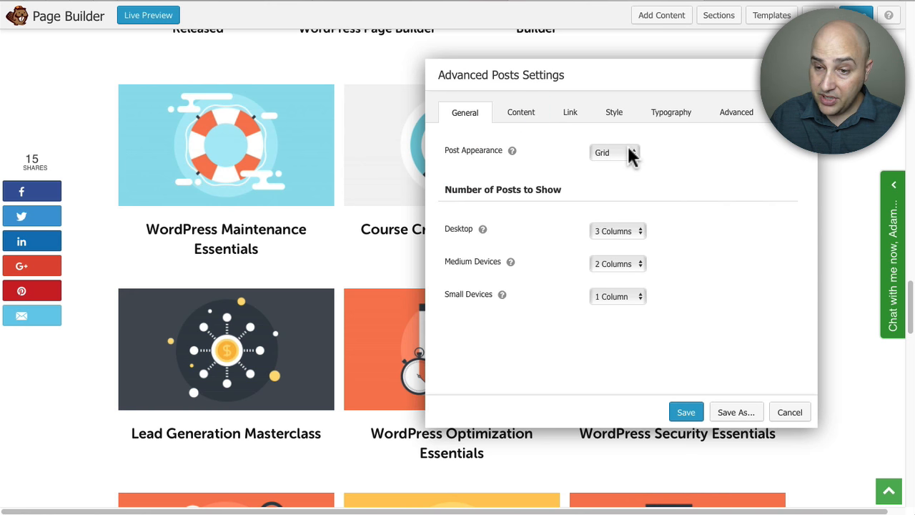
Change Post Appearance from Grid to Carousel and scroll to the carousel options
left_click(614, 153)
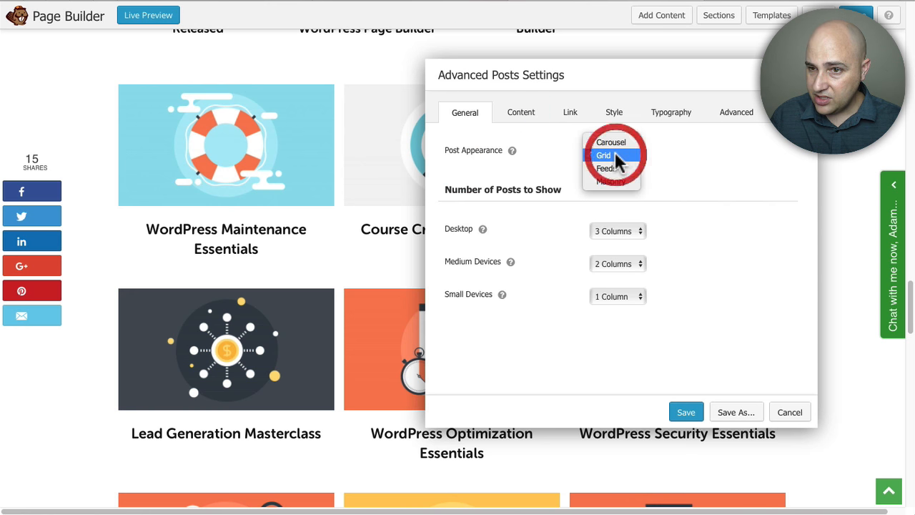
left_click(604, 155)
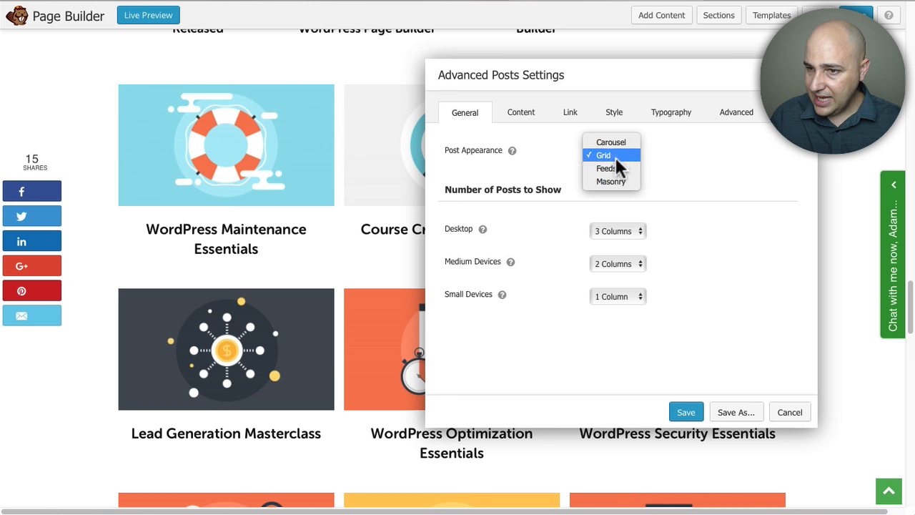
left_click(611, 142)
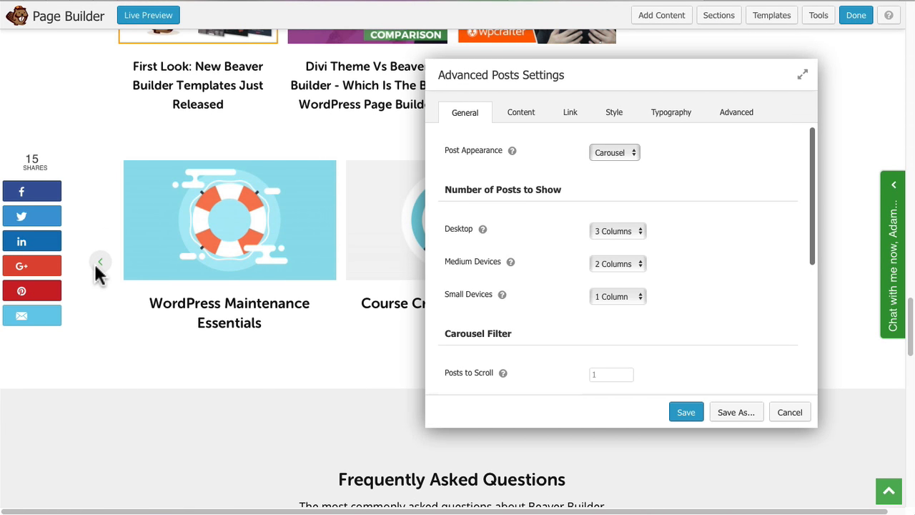
mouse_move(568, 257)
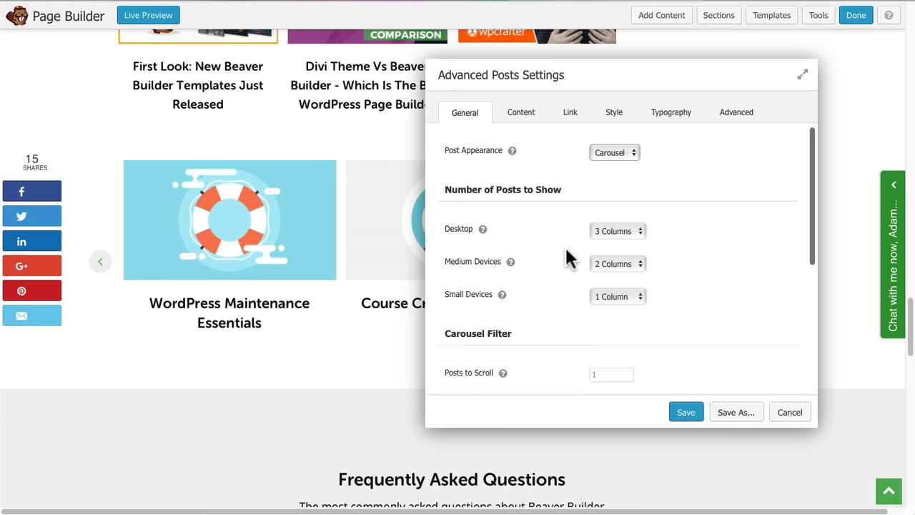
mouse_move(567, 289)
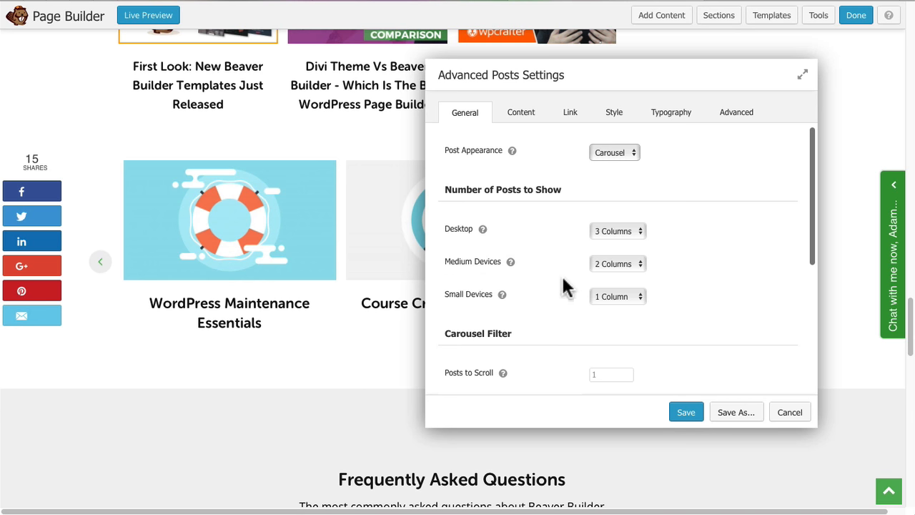
mouse_move(575, 278)
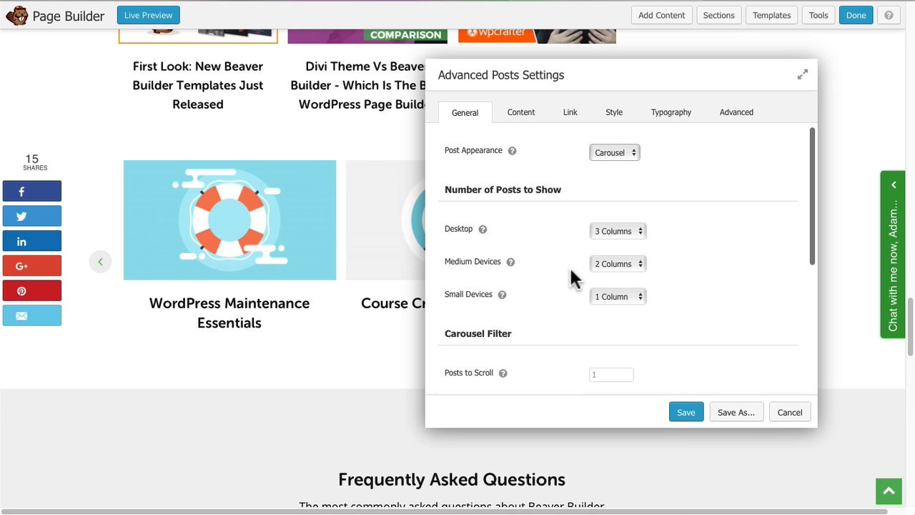
mouse_move(601, 282)
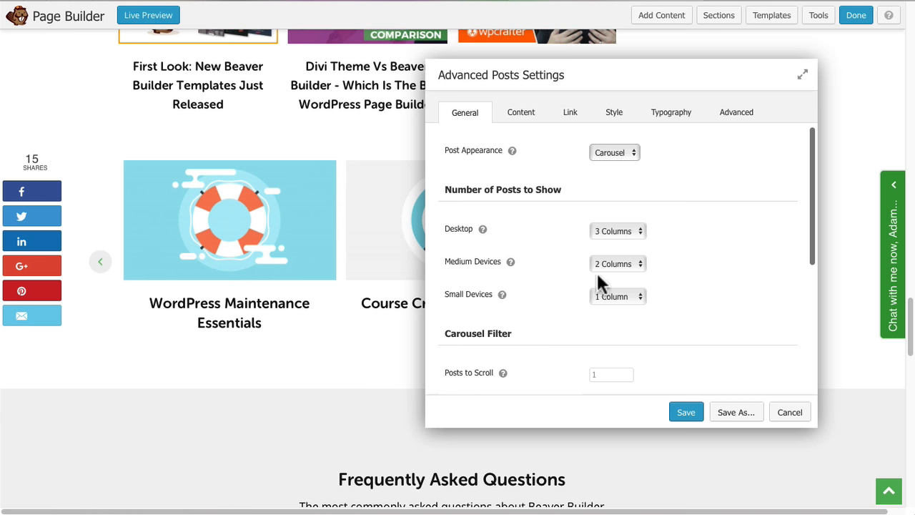
mouse_move(599, 278)
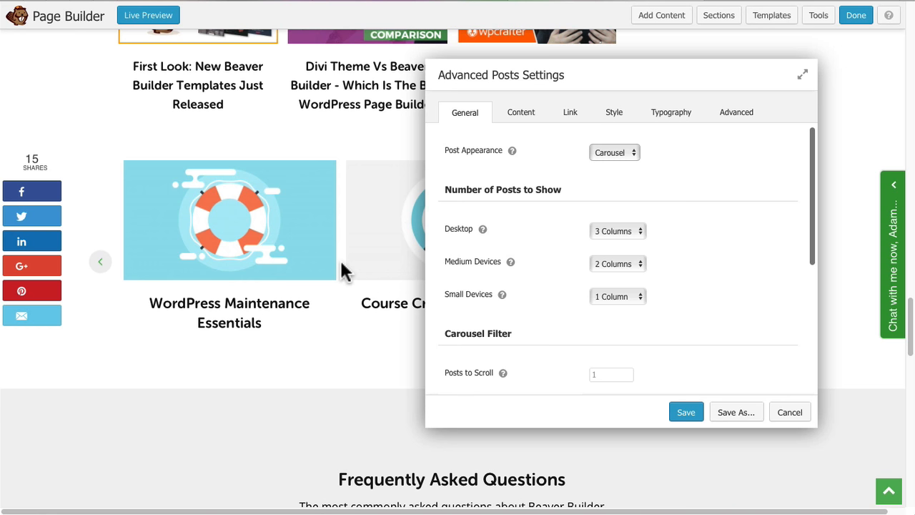
mouse_move(285, 270)
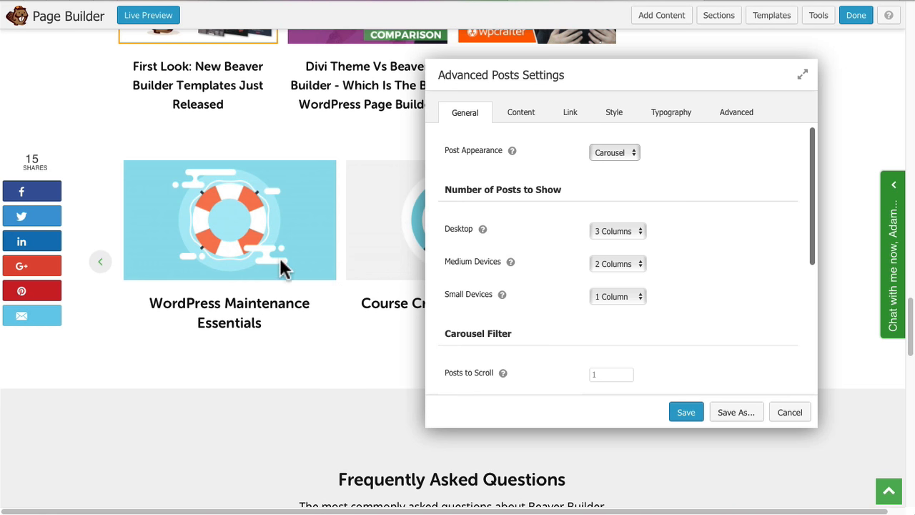
mouse_move(592, 272)
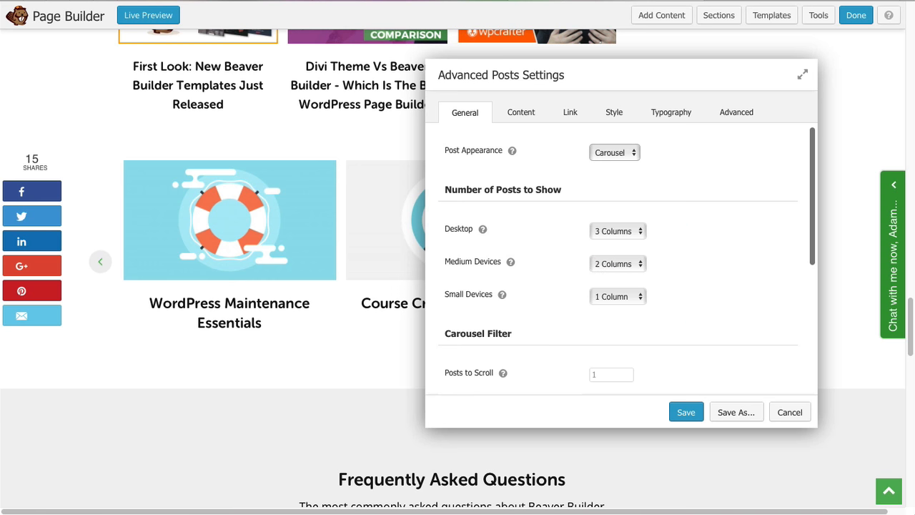
mouse_move(630, 276)
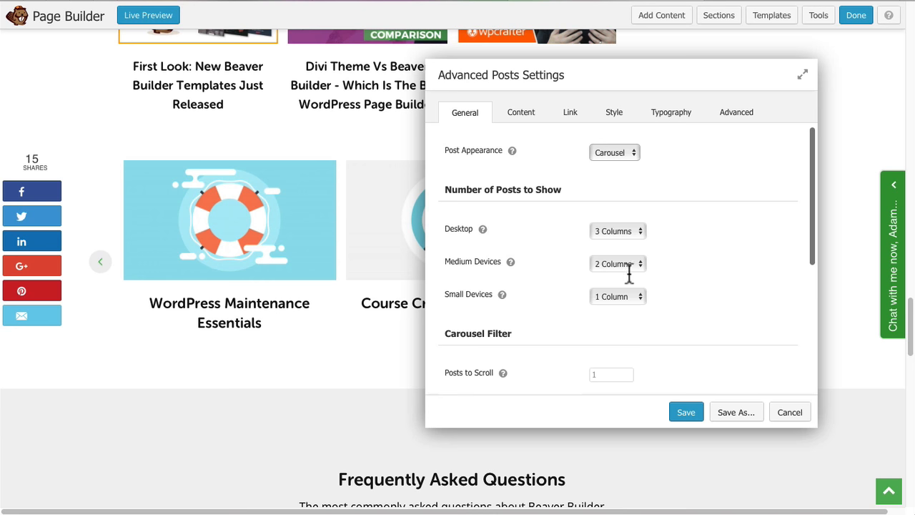
scroll("down", 3)
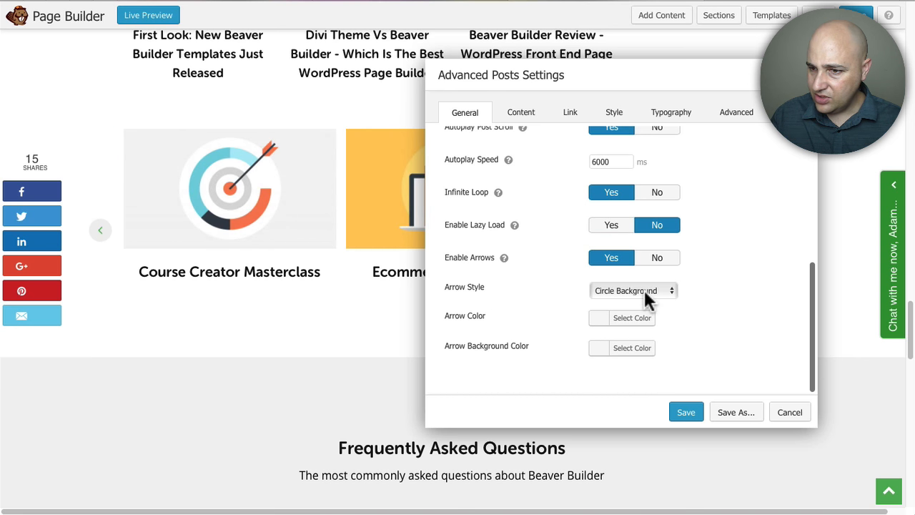
Keep the Circle Background arrow style and save the carousel settings
left_click(632, 291)
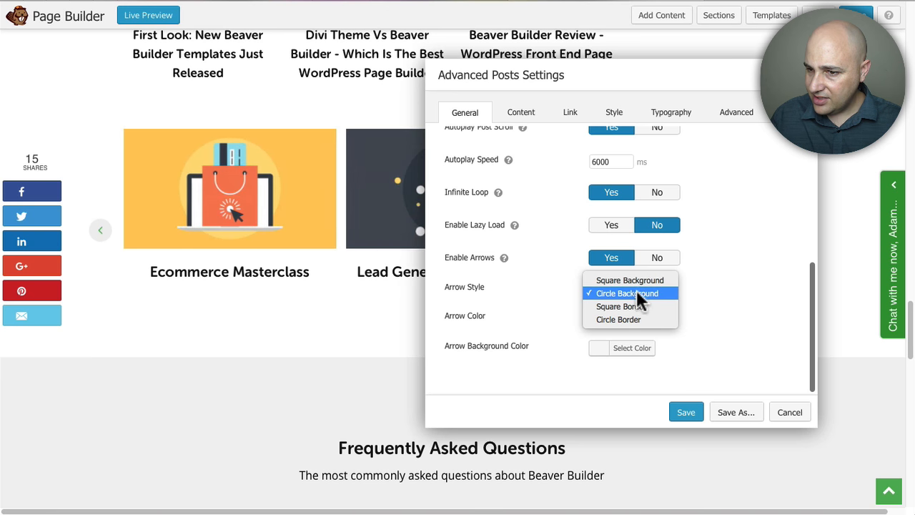
mouse_move(633, 306)
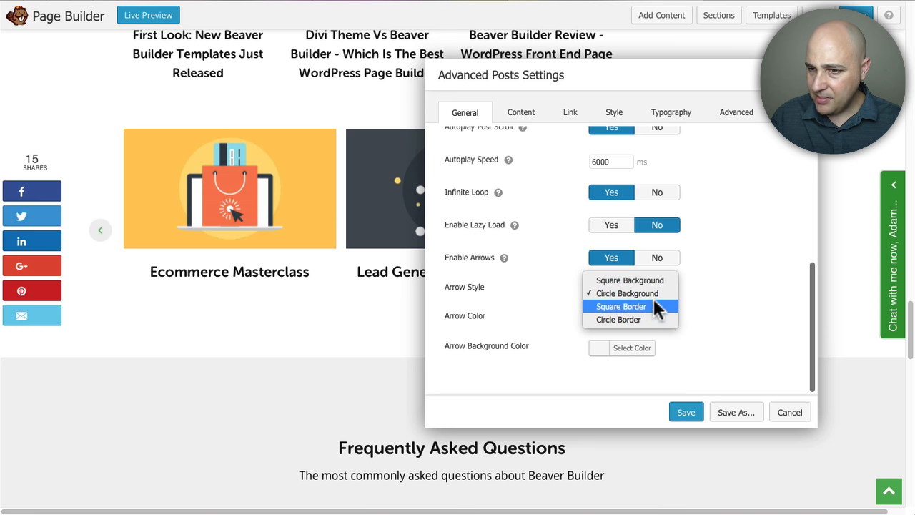
left_click(632, 293)
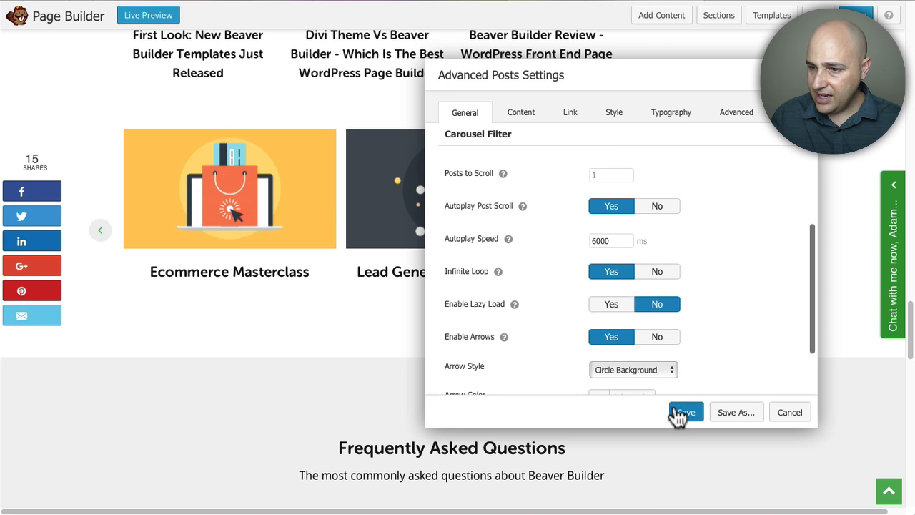
left_click(684, 412)
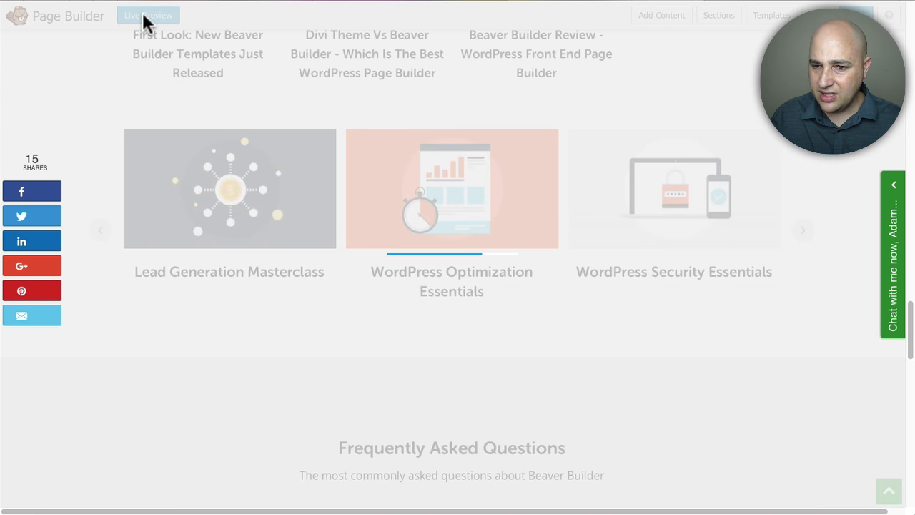
Preview the page and step the course carousel with its left and right arrows
left_click(148, 15)
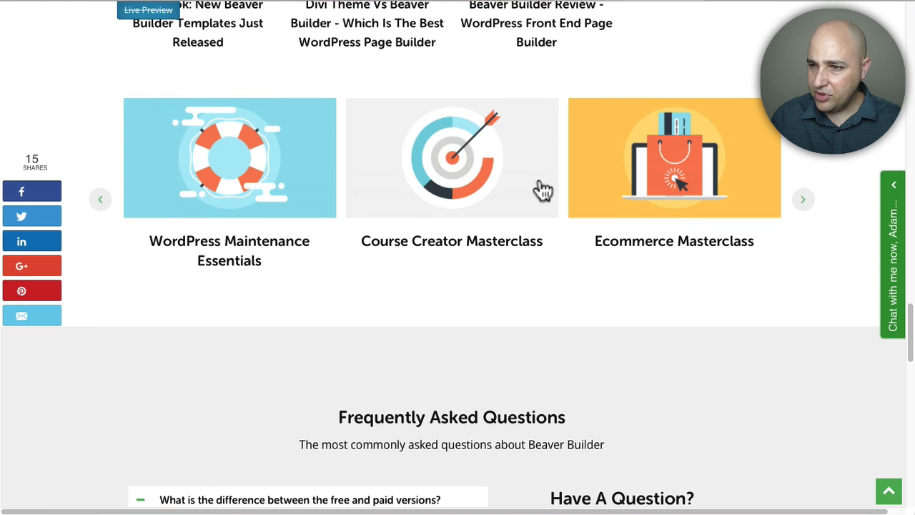
mouse_move(457, 317)
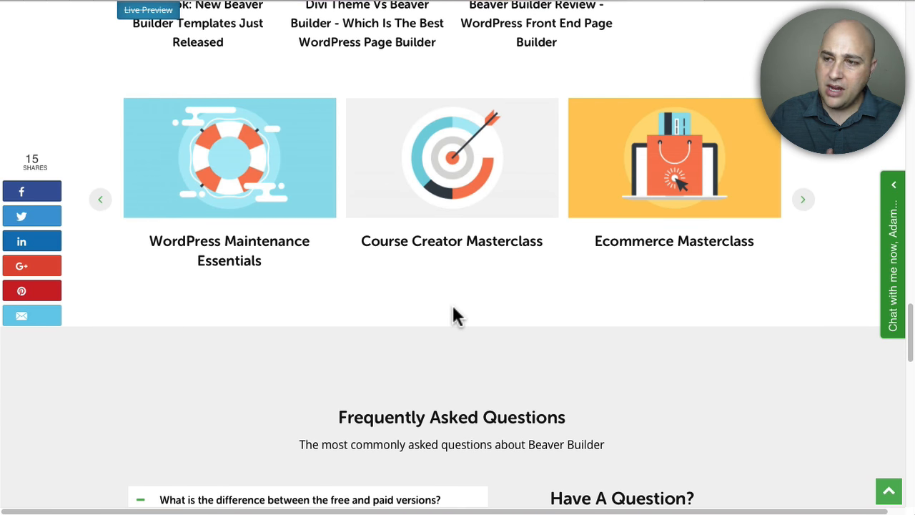
mouse_move(286, 218)
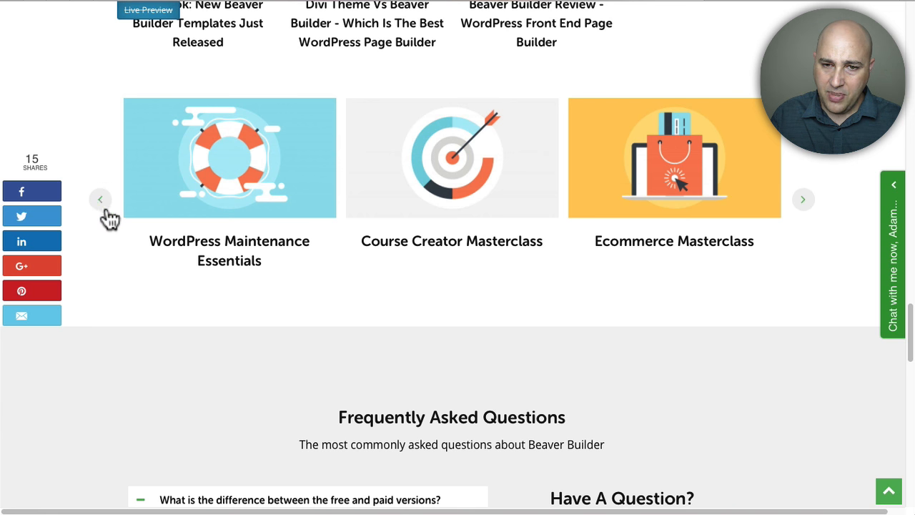
mouse_move(103, 213)
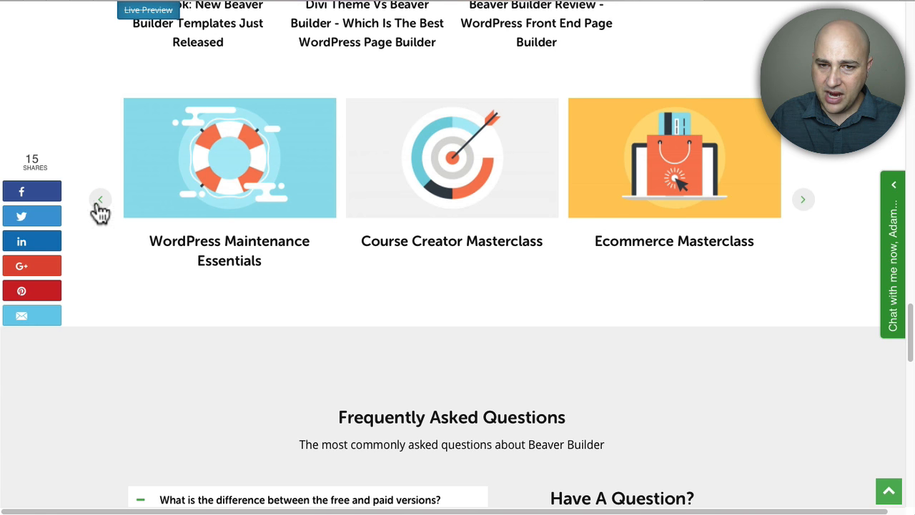
left_click(100, 199)
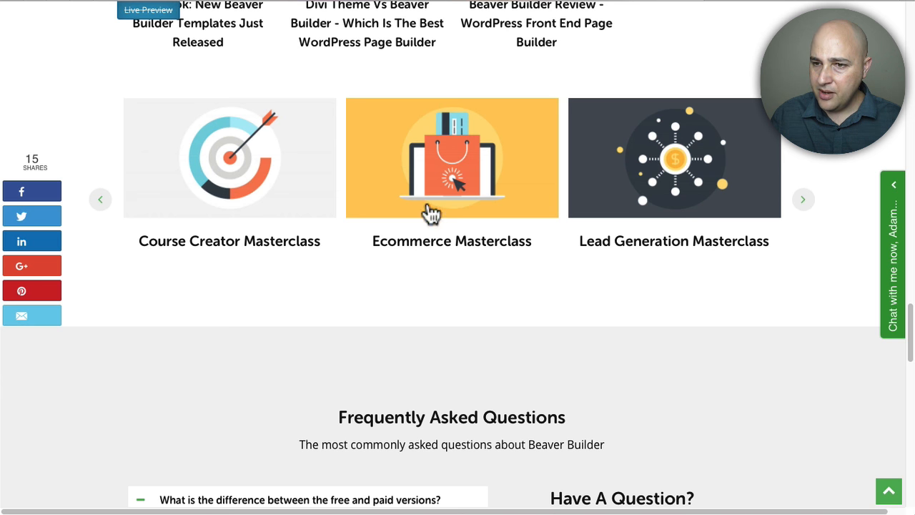
mouse_move(500, 210)
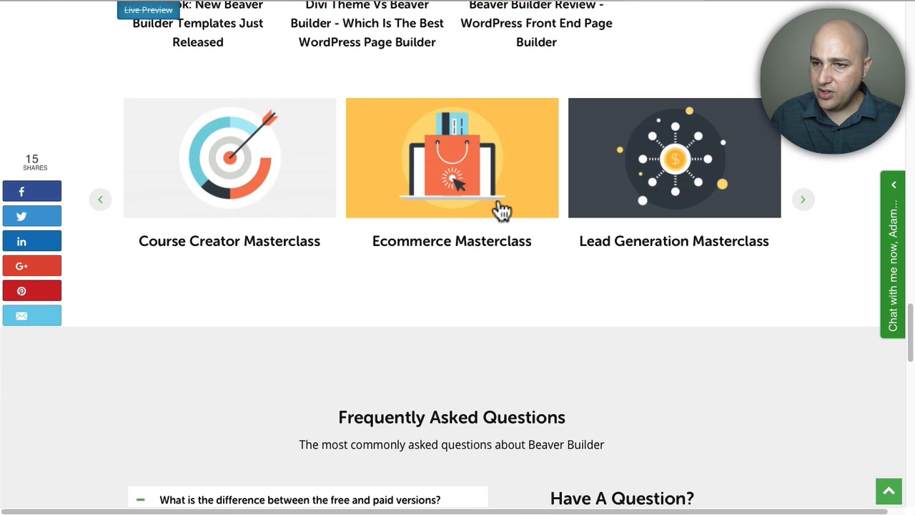
mouse_move(501, 211)
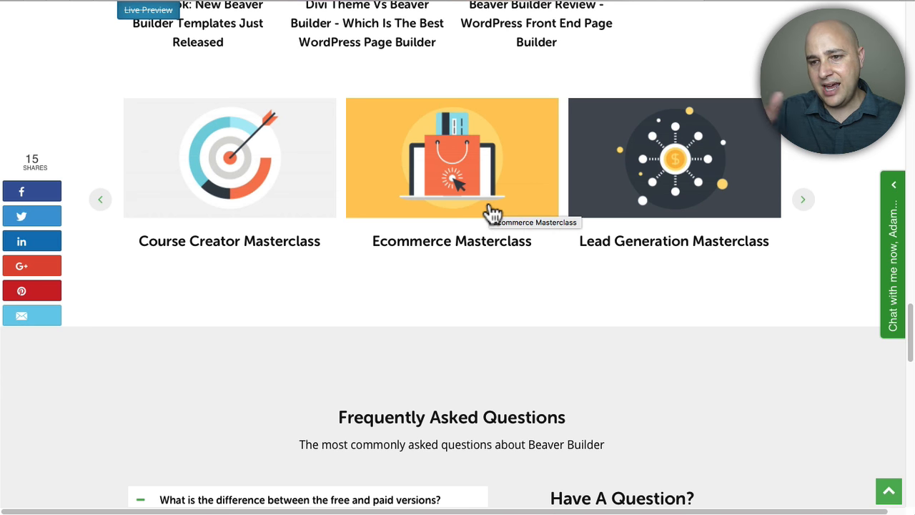
scroll("up", 3)
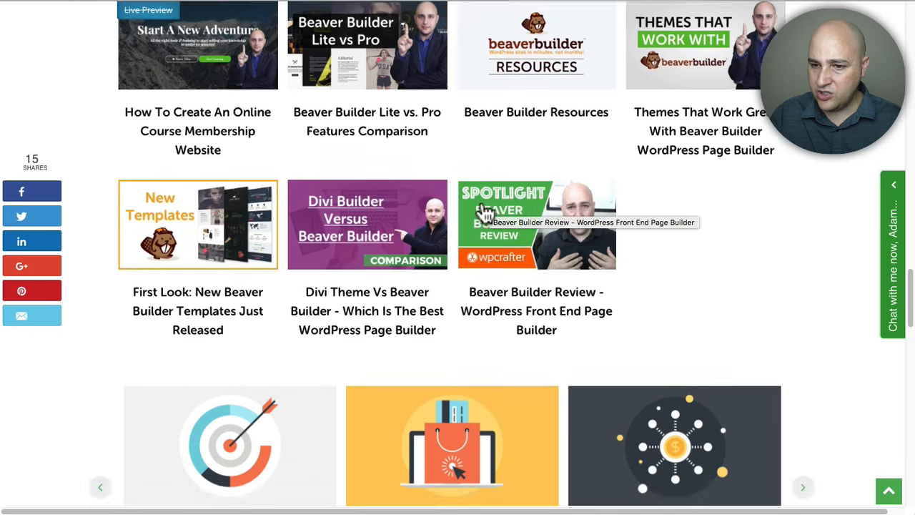
scroll("down", 3)
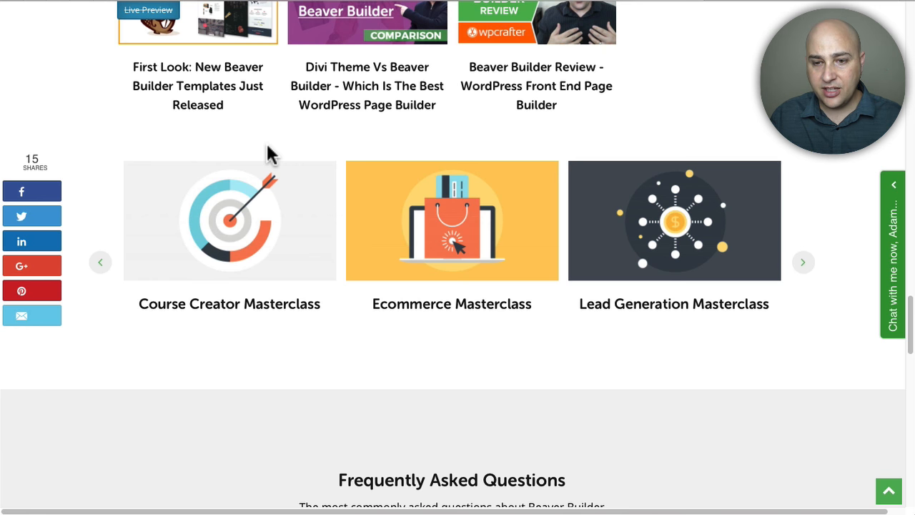
left_click(803, 262)
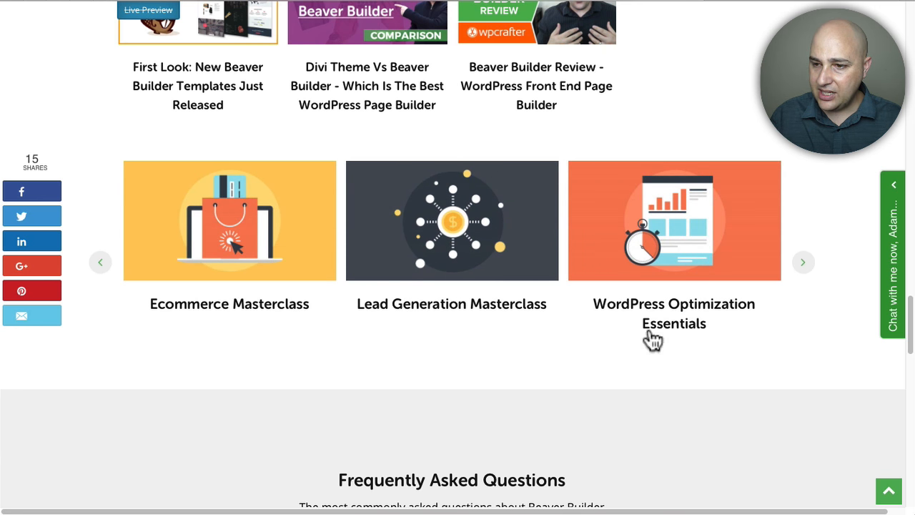
mouse_move(341, 265)
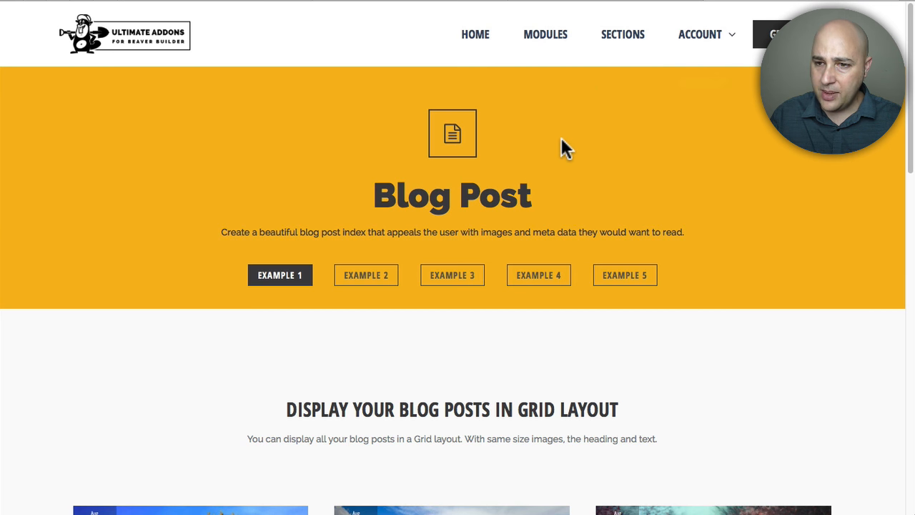
Scroll the Blog Post demo and view Example 5, then Example 4
scroll("down", 3)
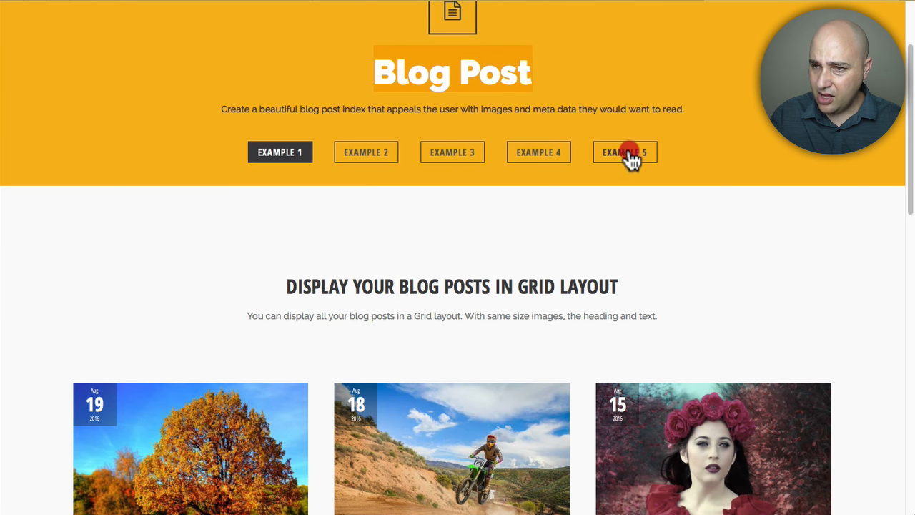
left_click(624, 152)
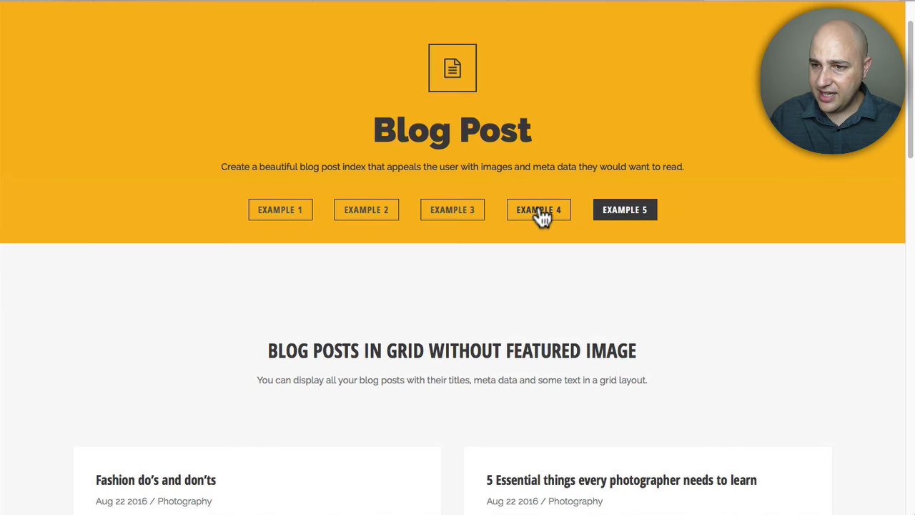
left_click(538, 209)
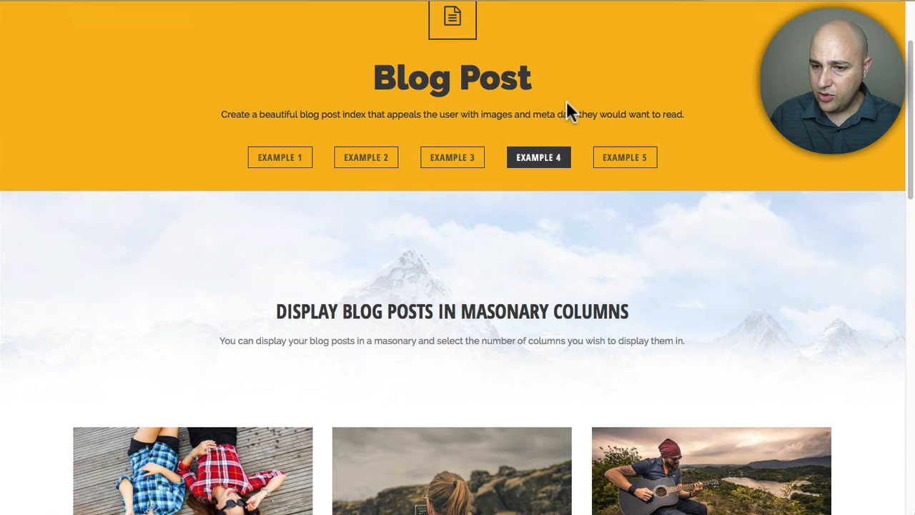